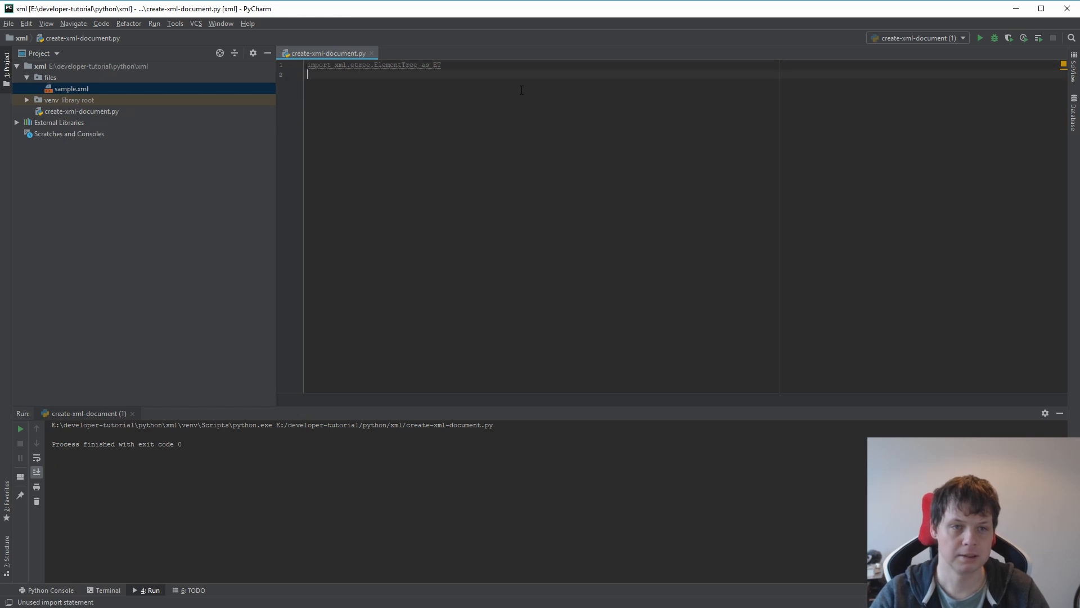
Add xml_doc = ET.Element('root') on a new line below the import
{"action": "key", "text": "enter"}
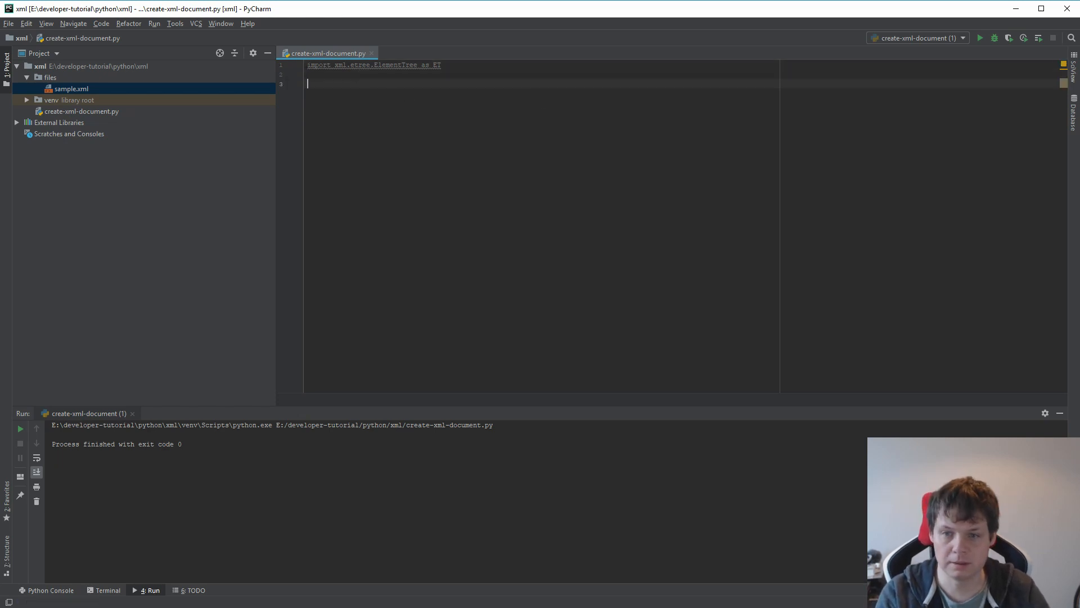
{"action": "type", "text": "xml_doc ="}
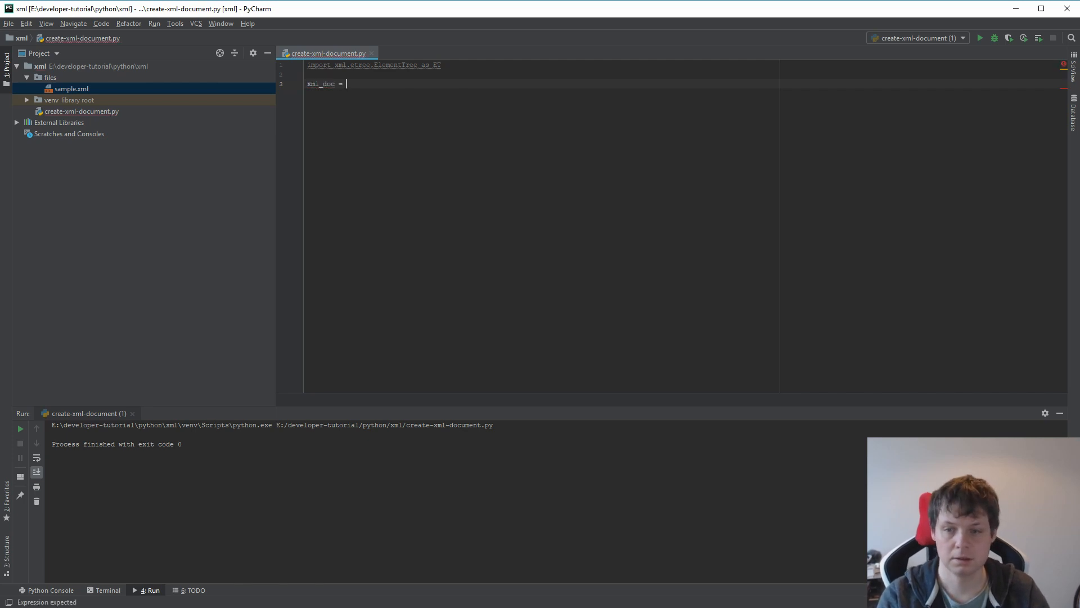
{"action": "type", "text": "ET.Element("}
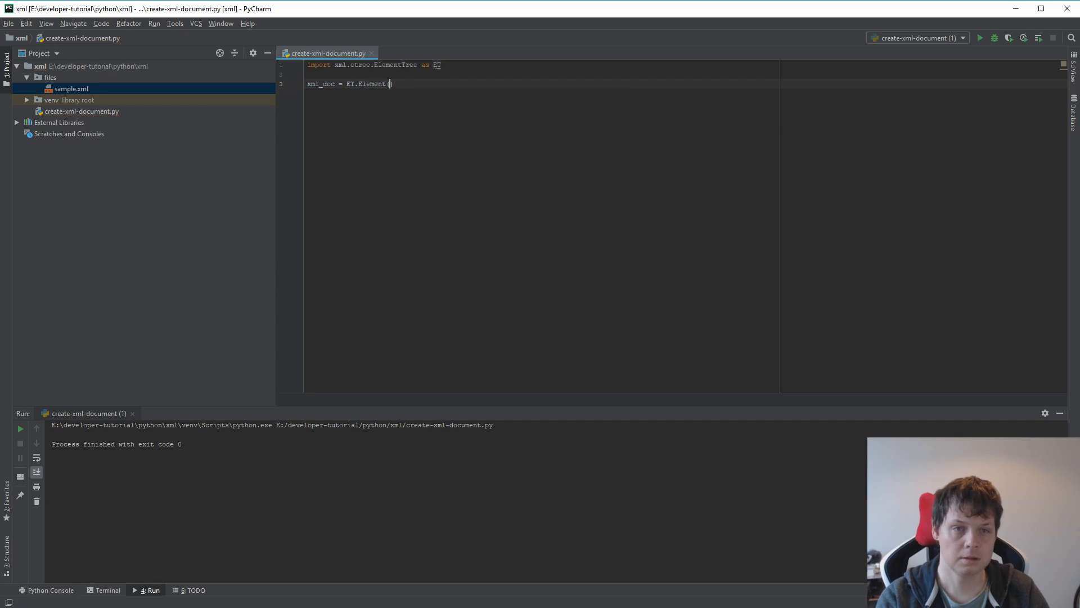
{"action": "type", "text": "'root'"}
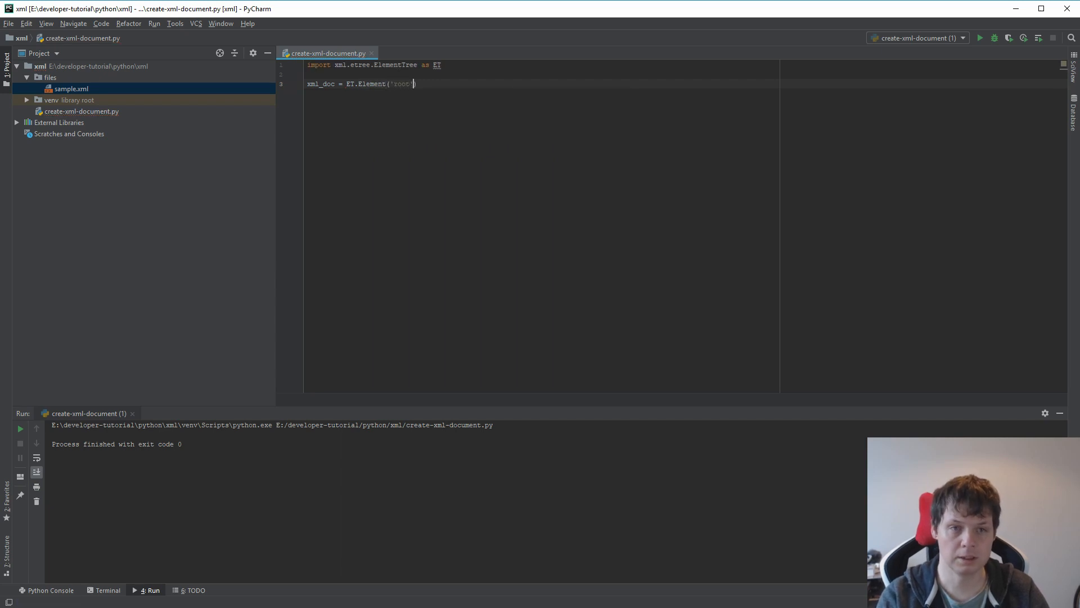
{"action": "key", "text": "enter"}
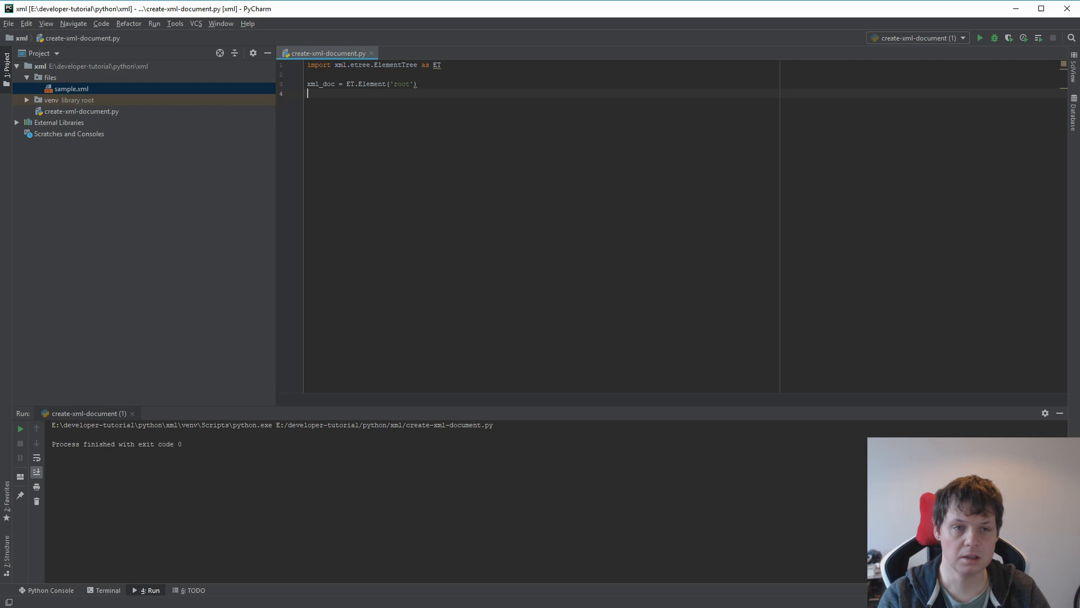
Write product = ET.SubElement(xml_doc, 'product') and start a new line
{"action": "type", "text": "product"}
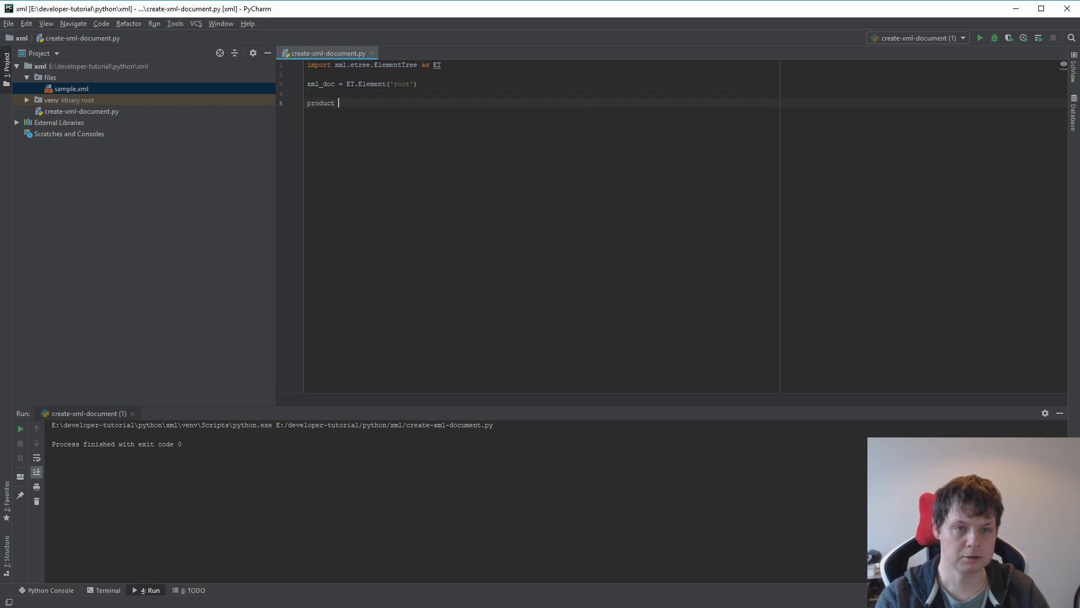
{"action": "type", "text": "= ET"}
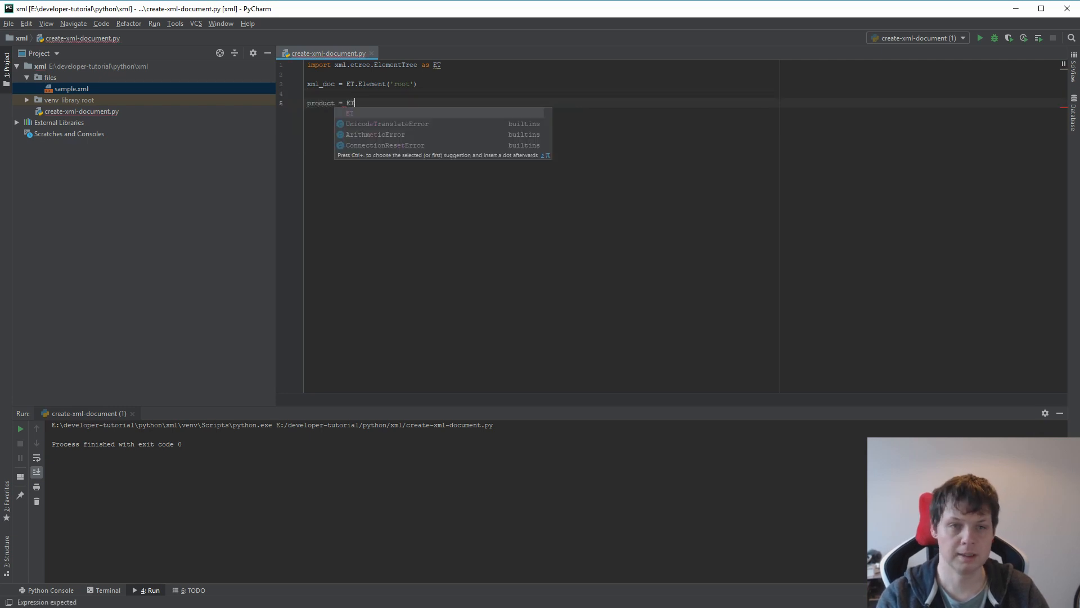
{"action": "type", "text": ".SubElement(xml_doc, '"}
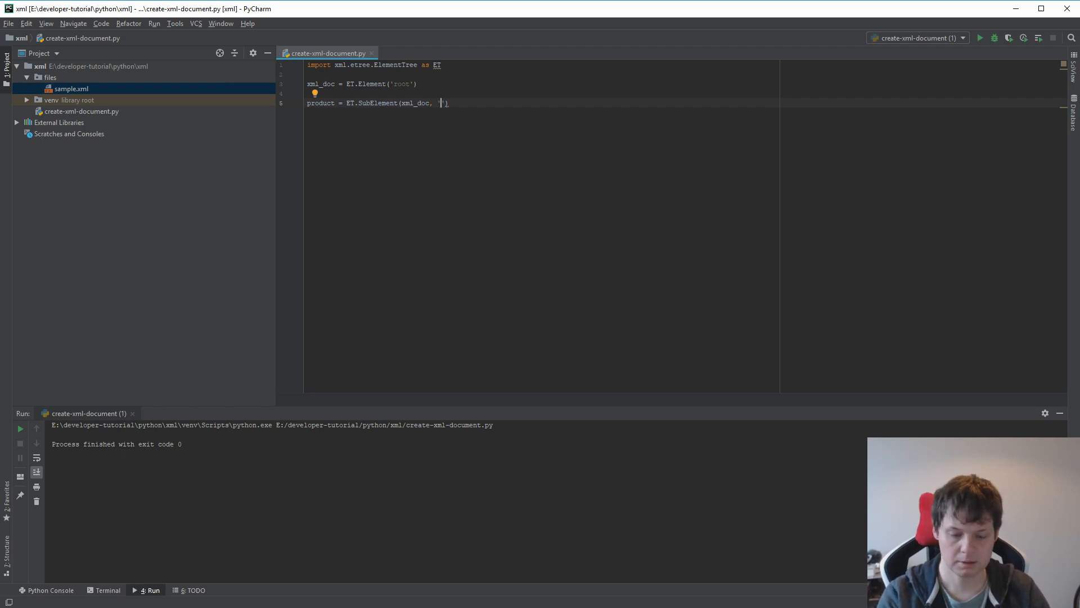
{"action": "type", "text": "product"}
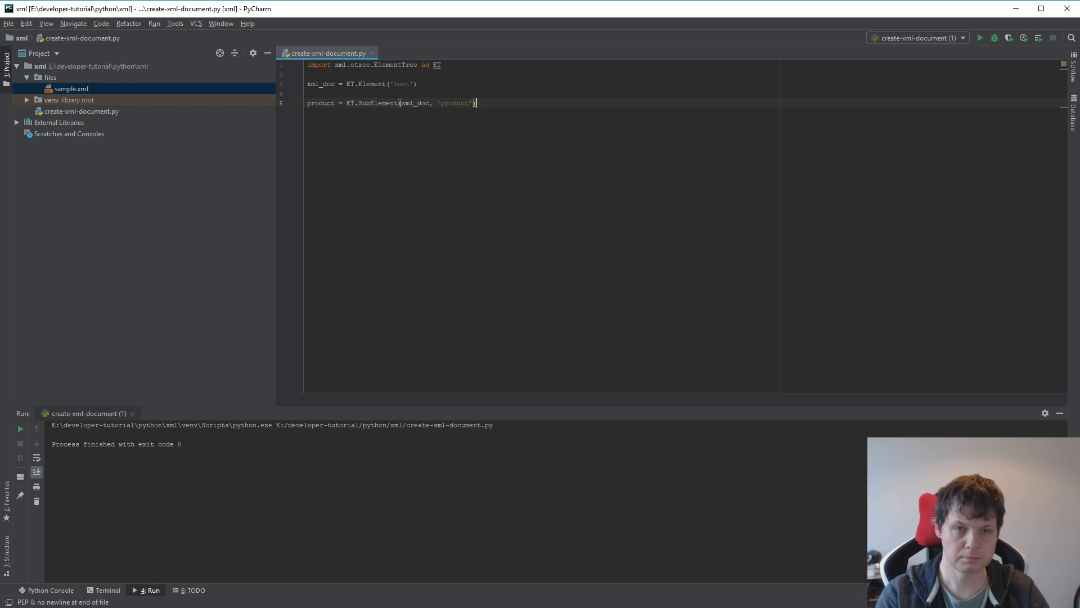
{"action": "key", "text": "enter"}
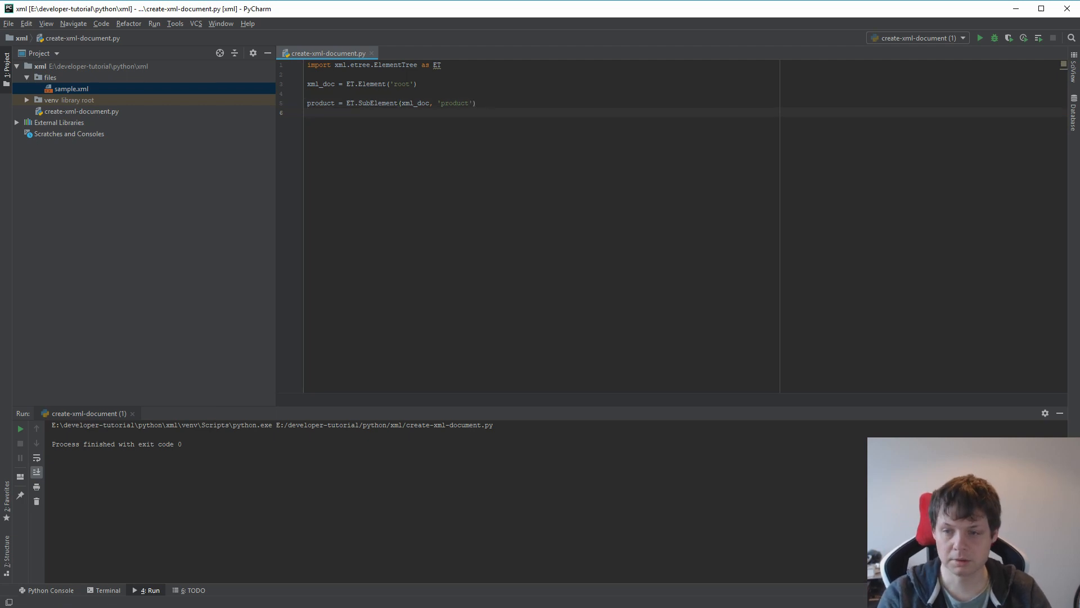
Add an 'item' SubElement under product with id 'product-id', price '24.99' and currency '€'
{"action": "type", "text": "ET."}
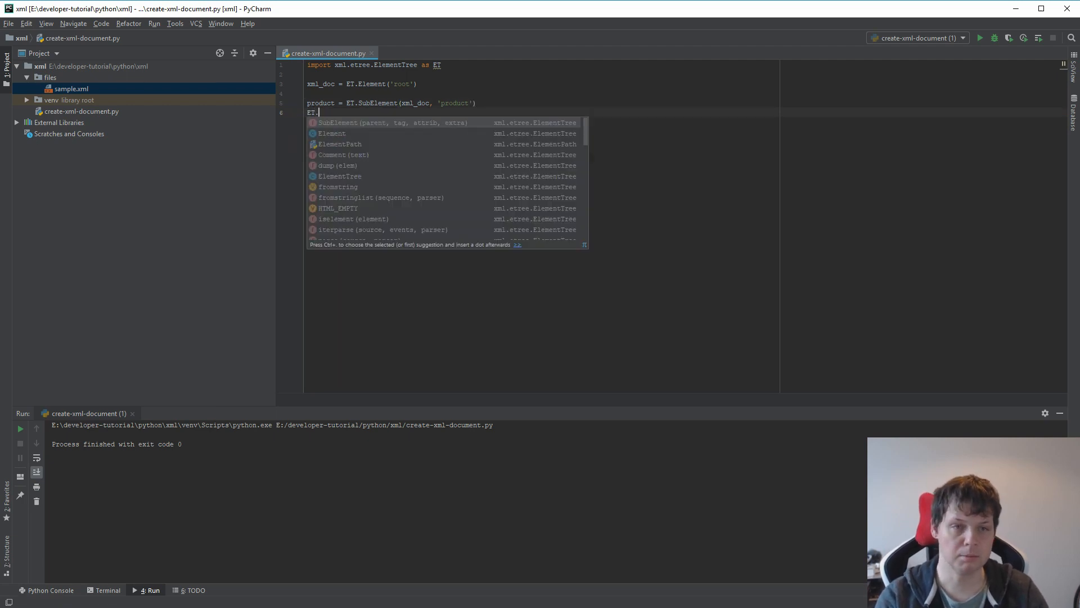
{"action": "type", "text": "SubElement(product, 'item"}
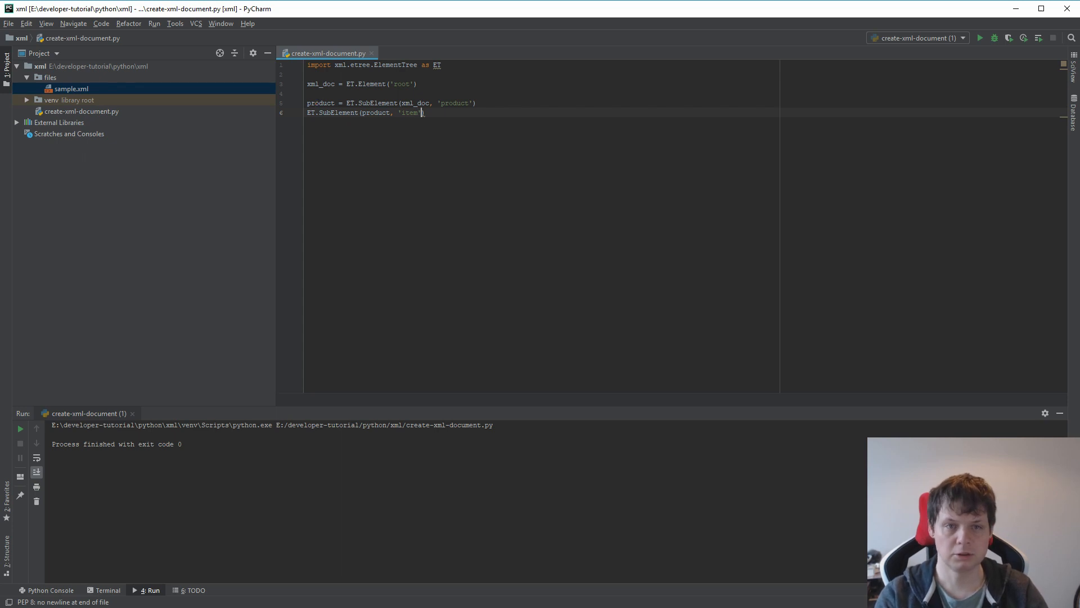
{"action": "type", "text": ","}
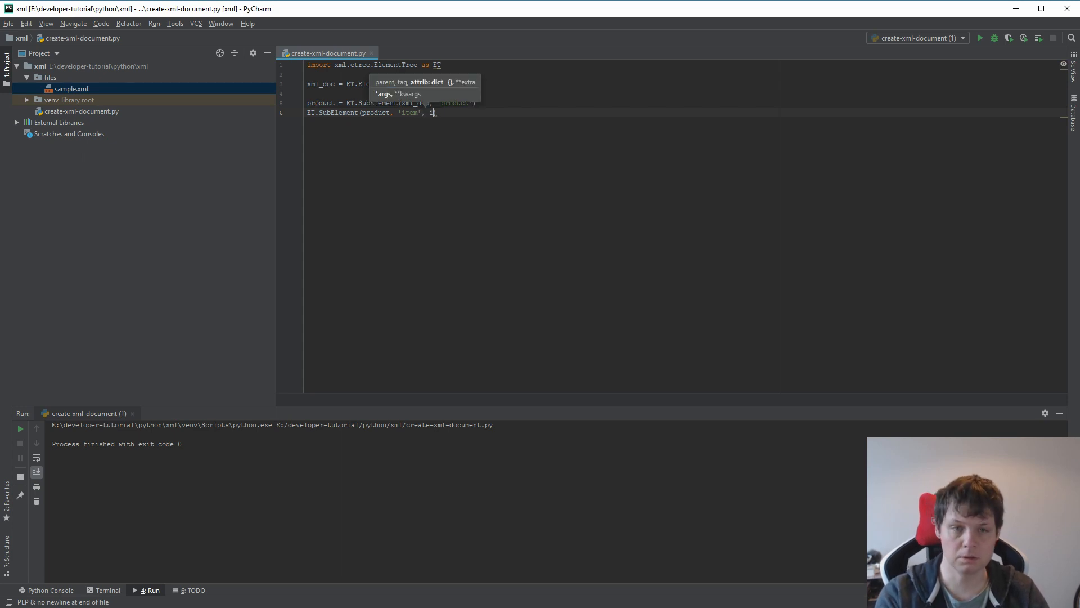
{"action": "type", "text": "id='product-"}
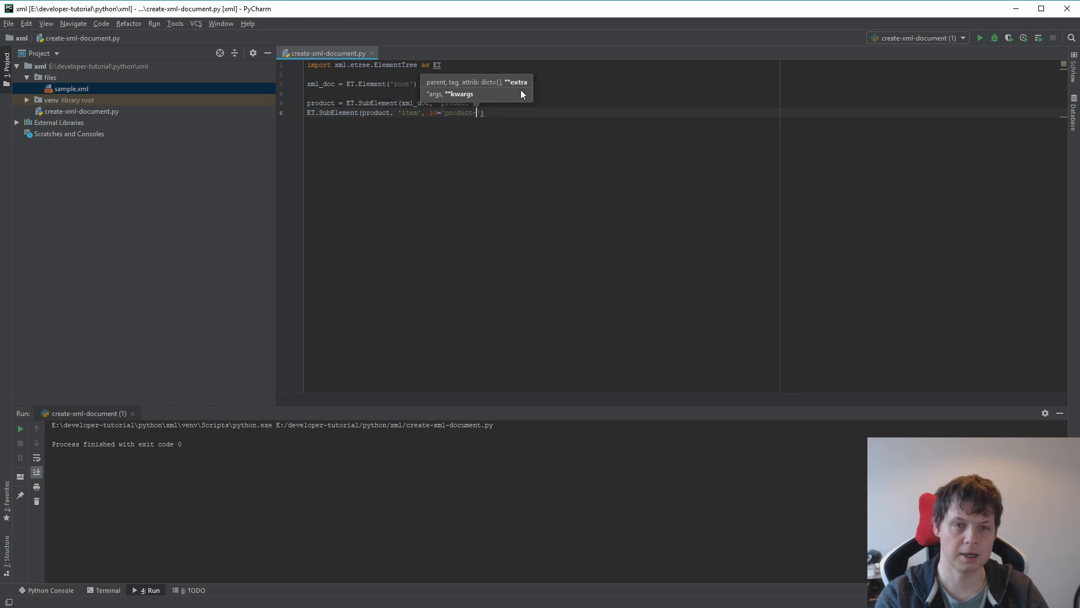
{"action": "type", "text": "id"}
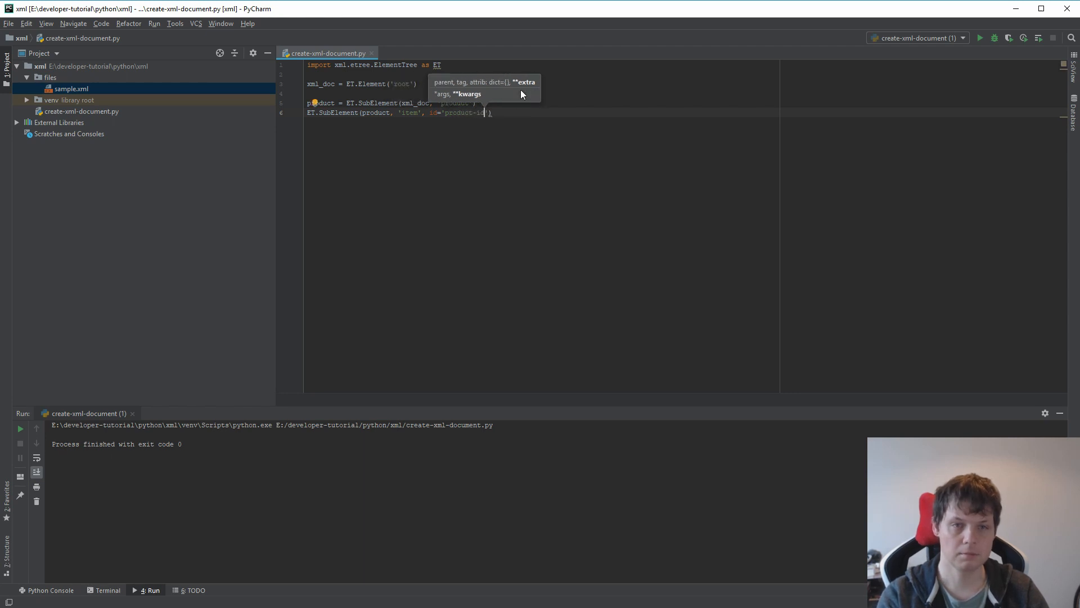
{"action": "type", "text": ","}
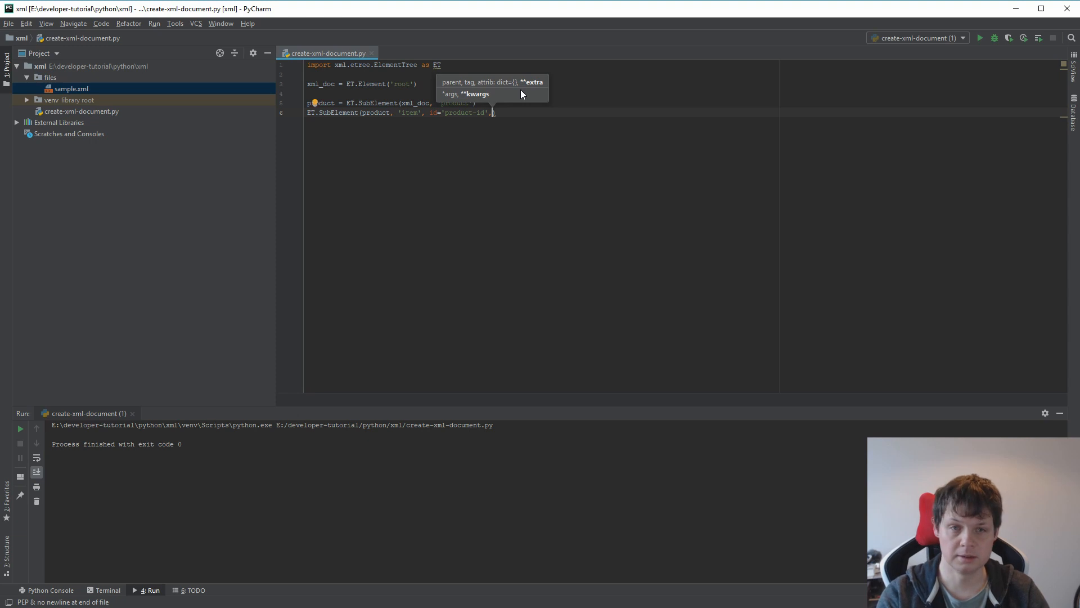
{"action": "type", "text": "price=''"}
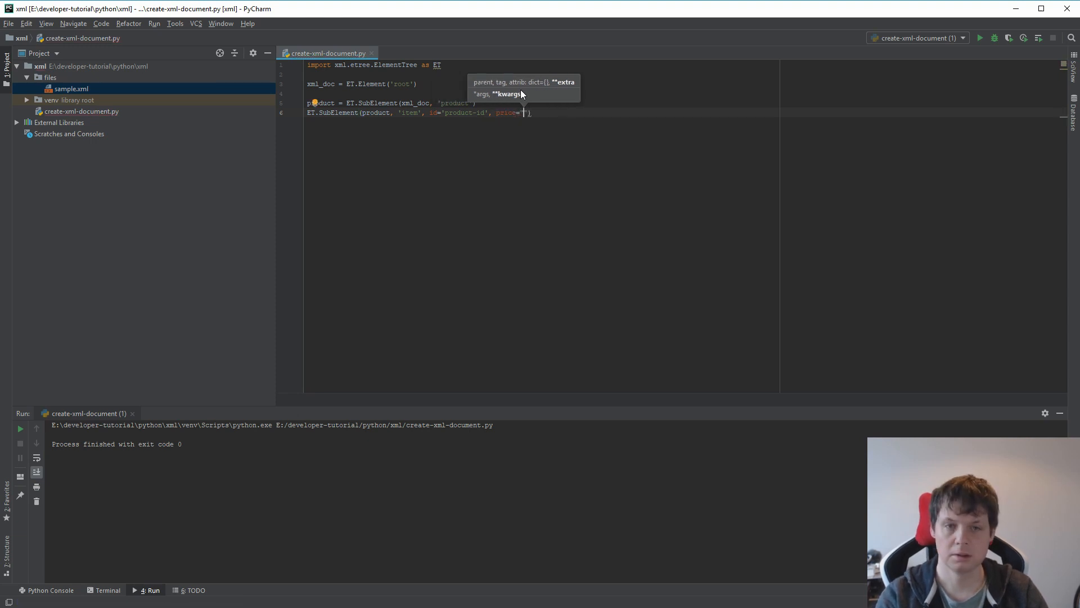
{"action": "type", "text": "24.95"}
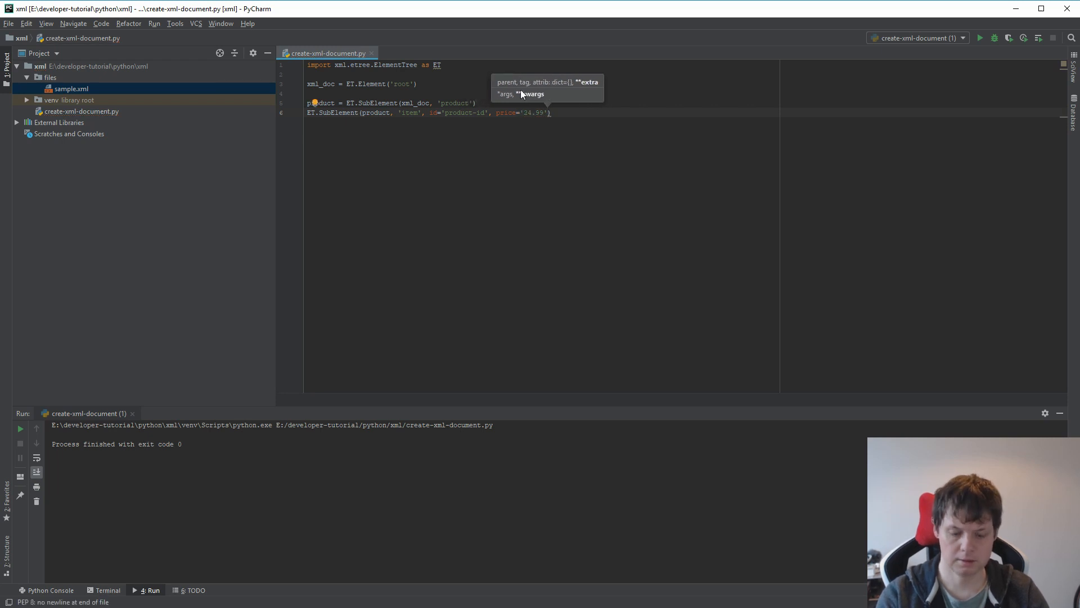
{"action": "type", "text": ", c"}
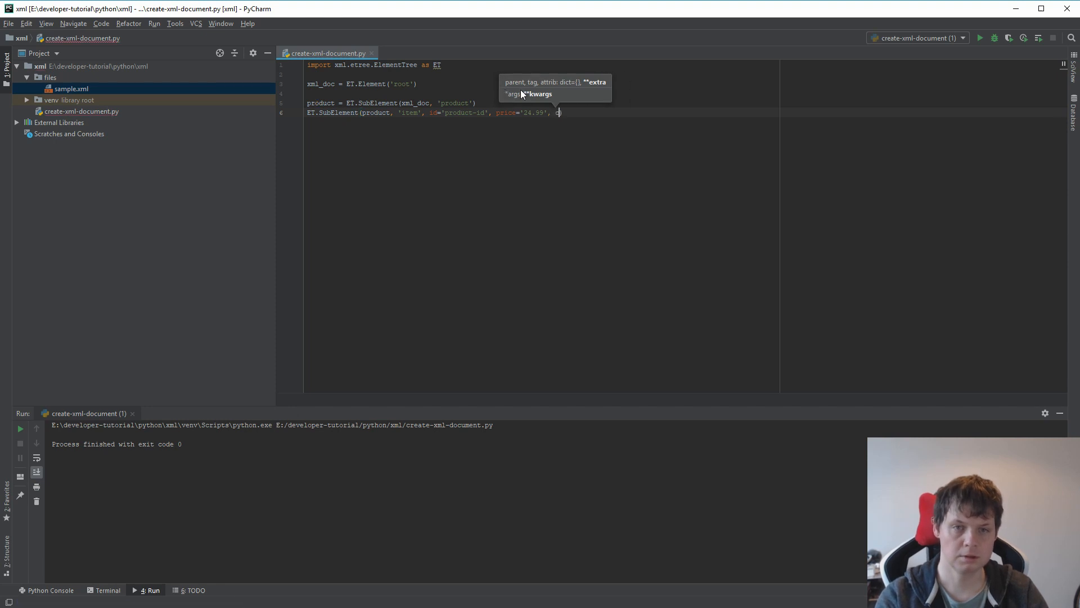
{"action": "type", "text": "urrency=''"}
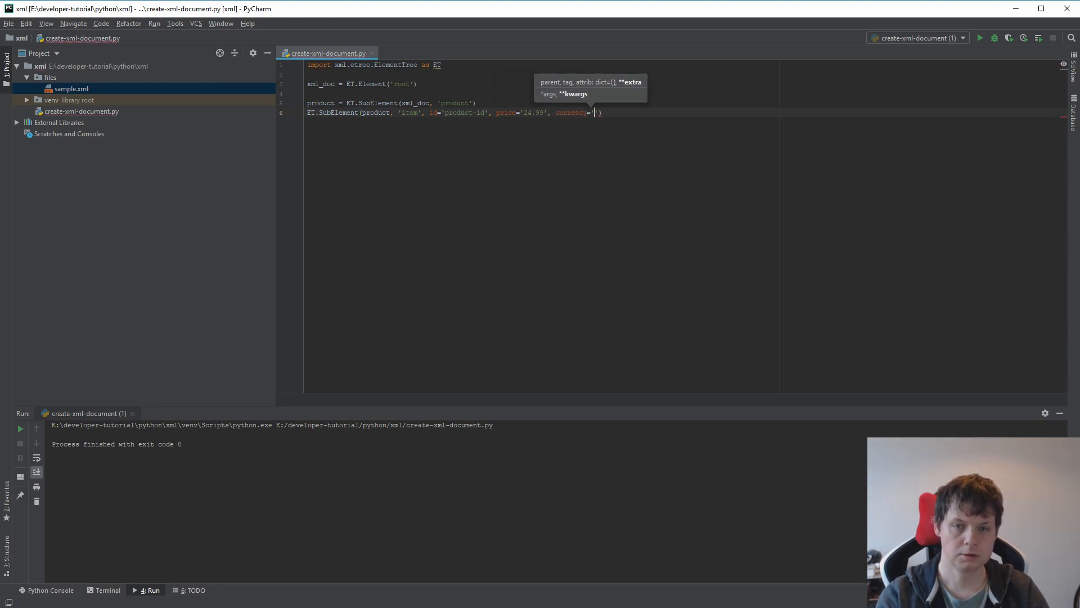
{"action": "type", "text": "&"}
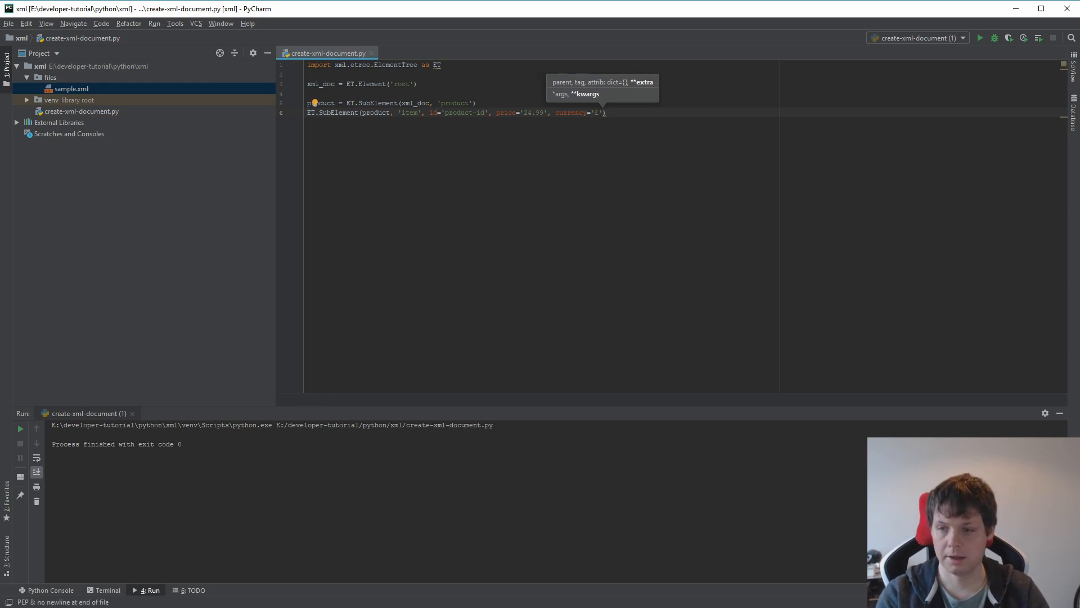
Set the item's text to 'Philips Hue White Personal Wireless Lighting LED B22 9 W'
{"action": "type", "text": ".te"}
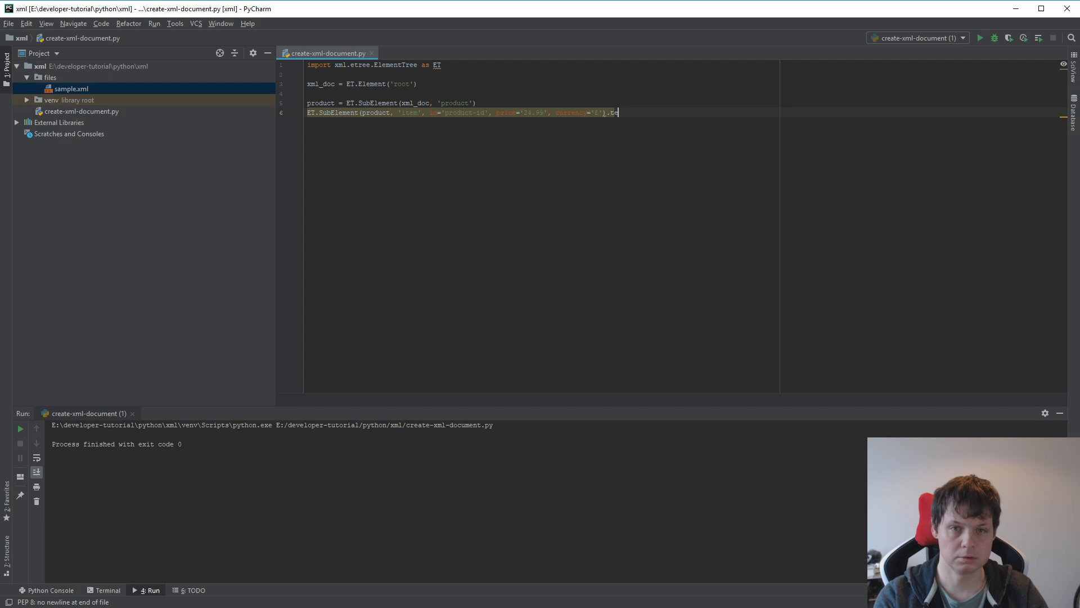
{"action": "type", "text": "xt"}
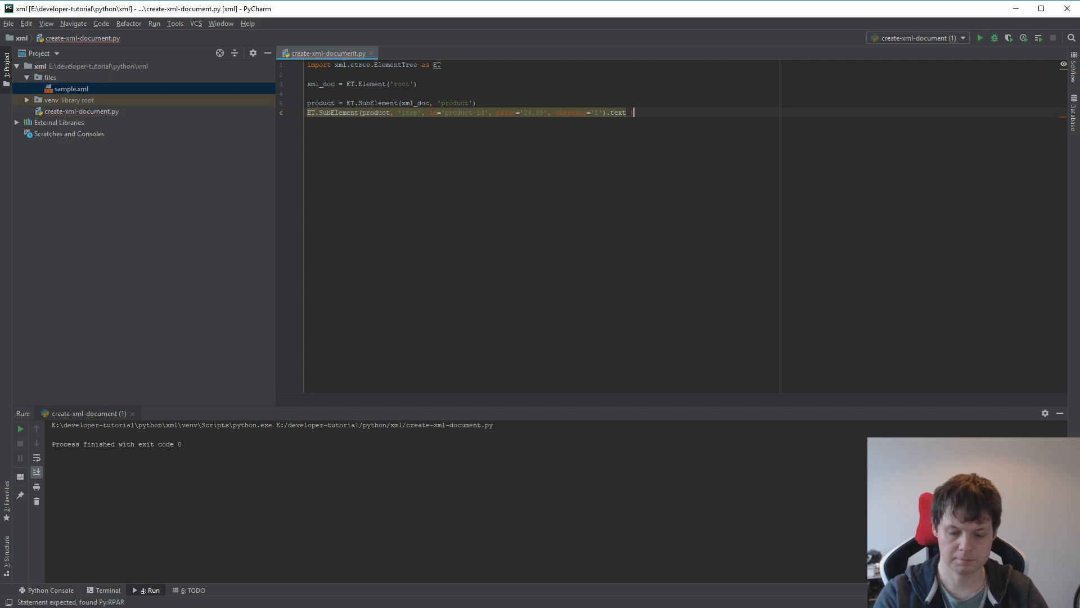
{"action": "type", "text": "="}
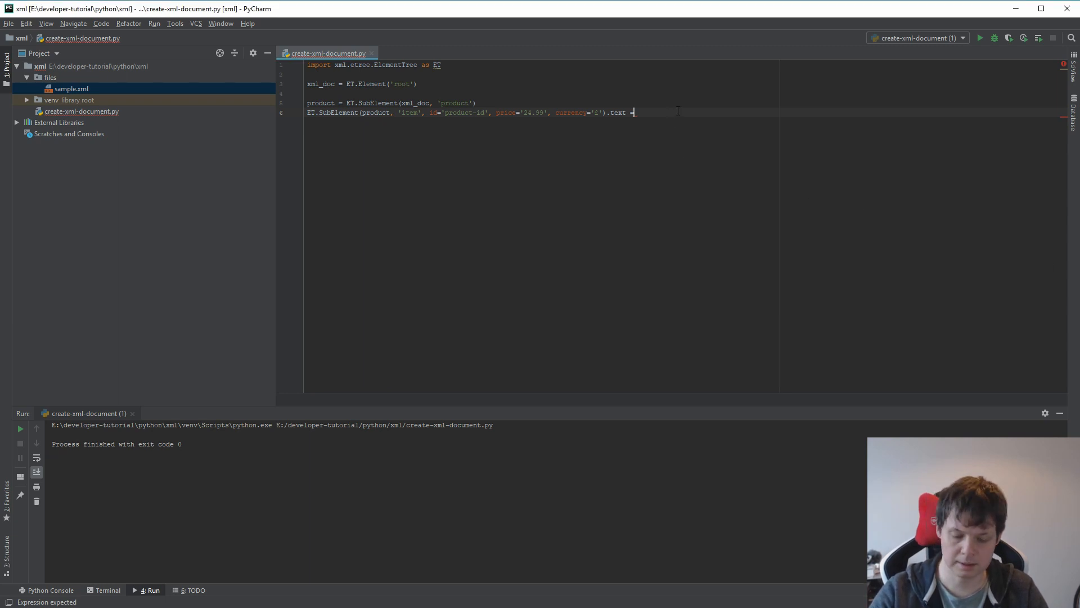
{"action": "type", "text": "'Philips Hue White Personal Wireless Lighting LED B22 9 W'"}
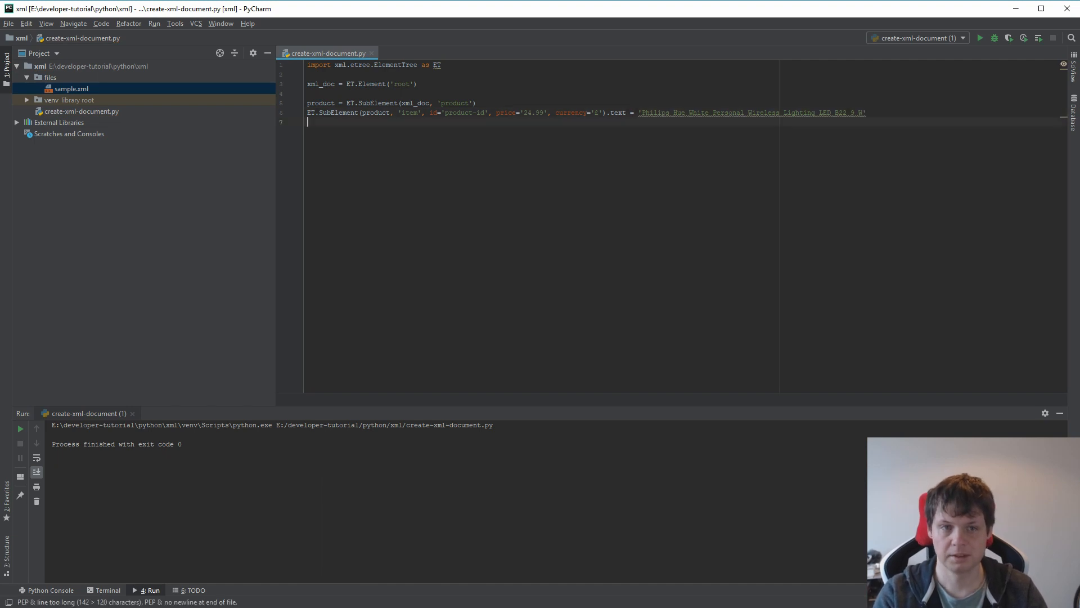
{"action": "type", "text": "ET."}
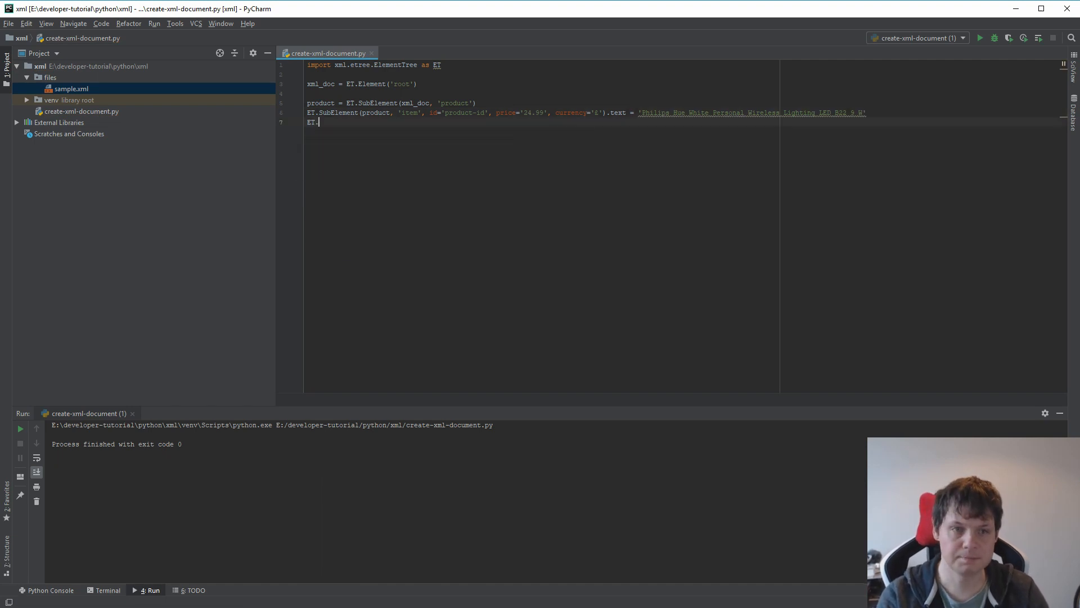
{"action": "type", "text": "SubElement("}
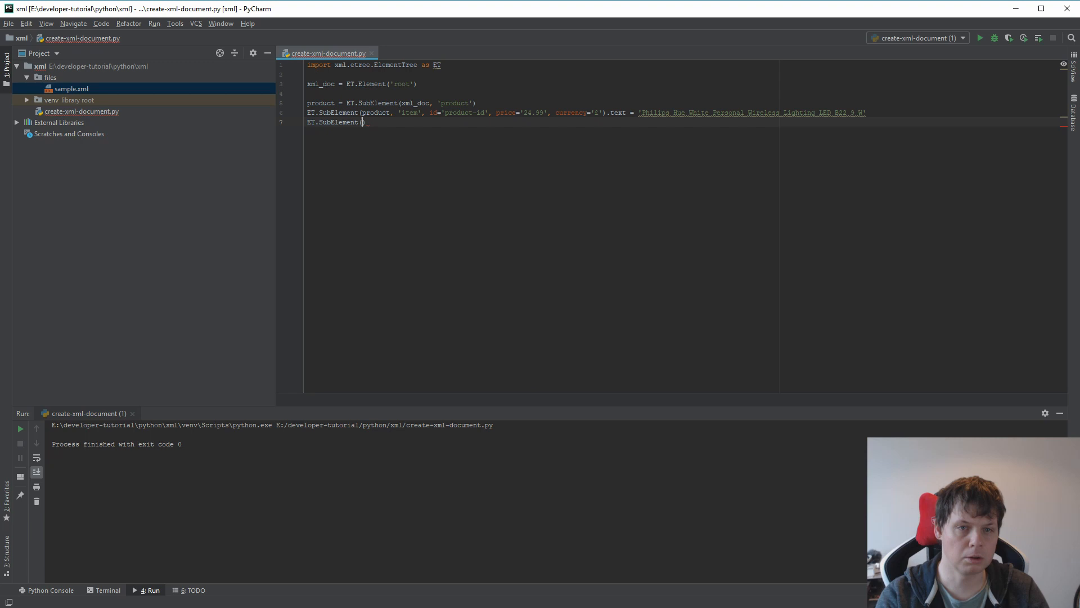
{"action": "type", "text": "bra"}
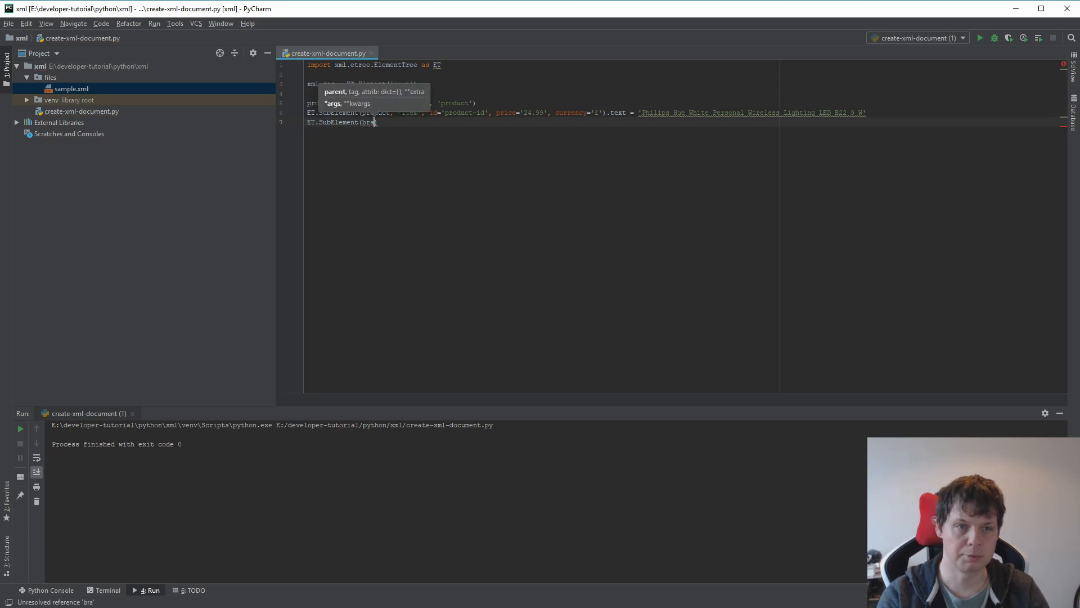
{"action": "type", "text": "nd"}
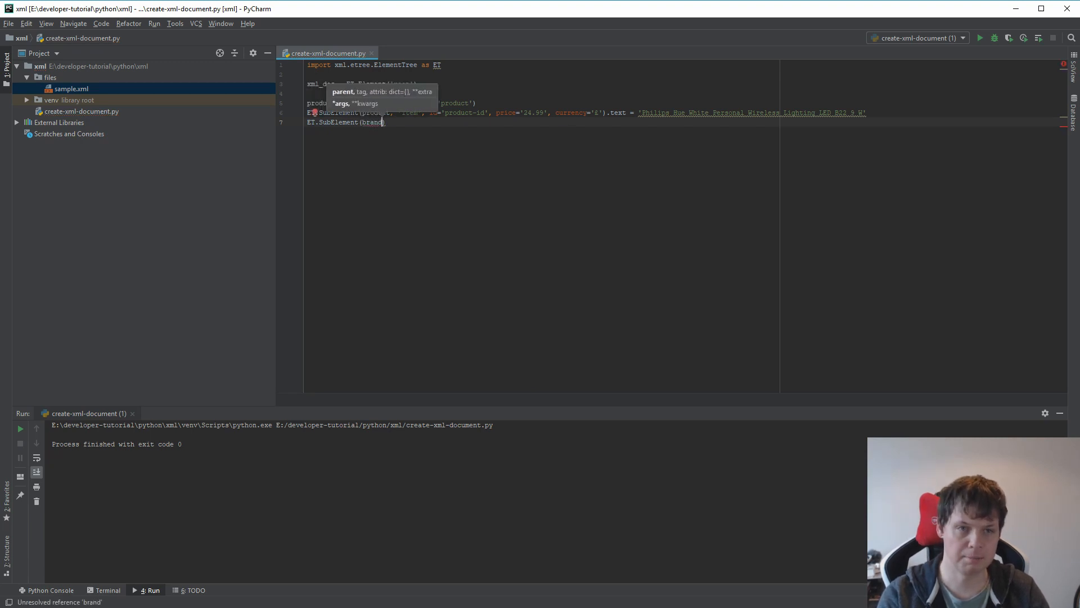
{"action": "type", "text": "product, '"}
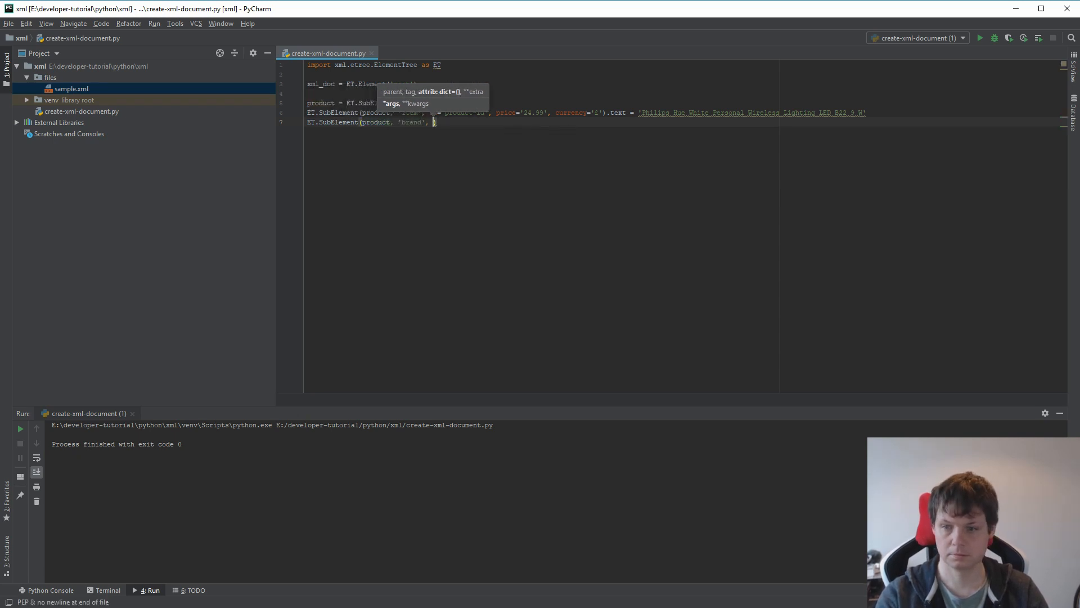
{"action": "type", "text": "mode"}
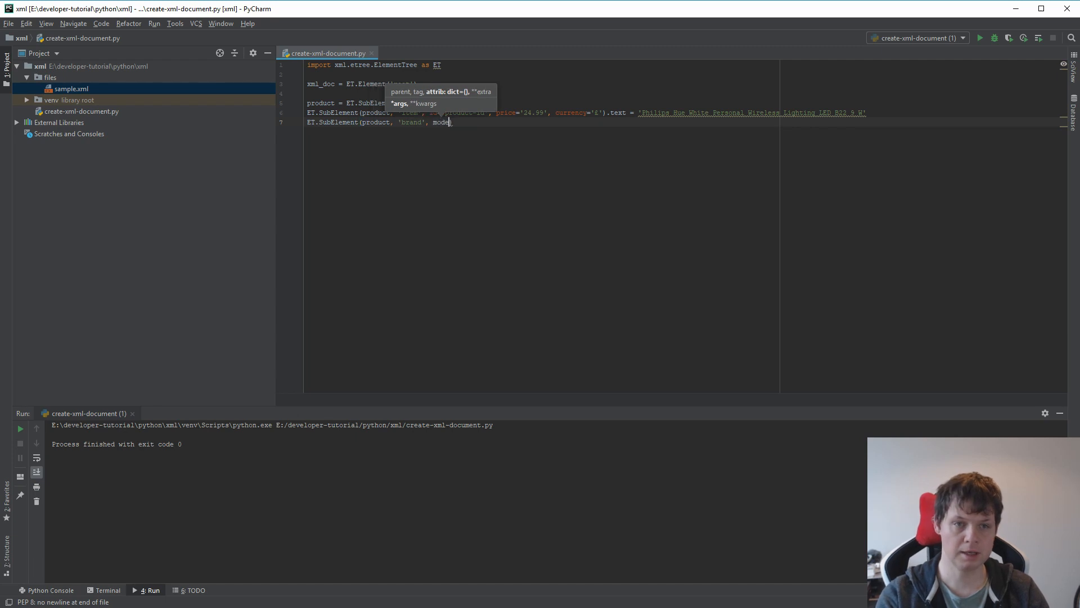
{"action": "type", "text": "='')"}
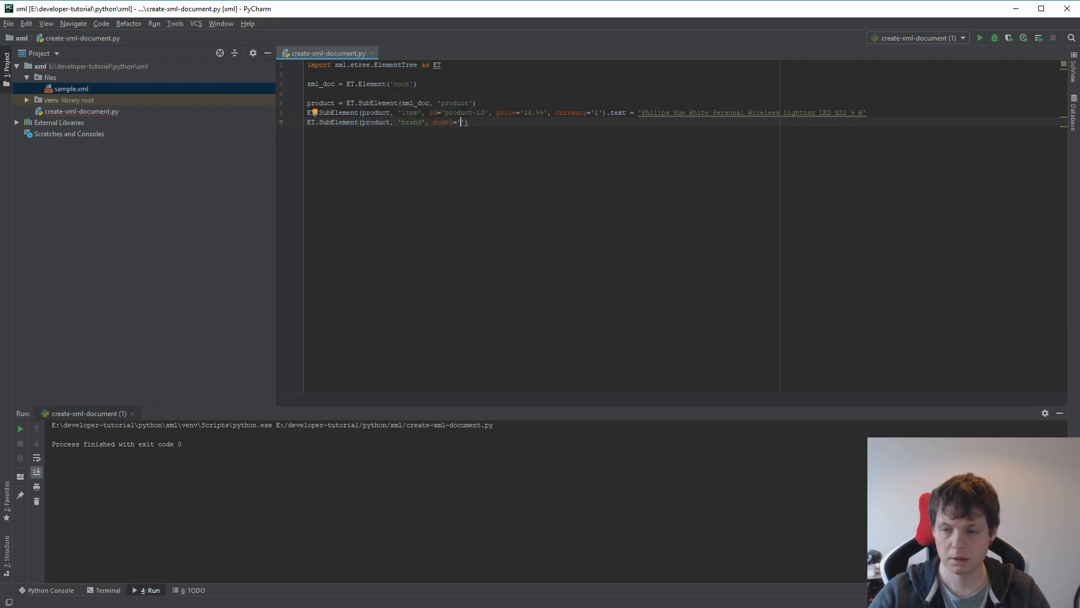
{"action": "type", "text": "'"}
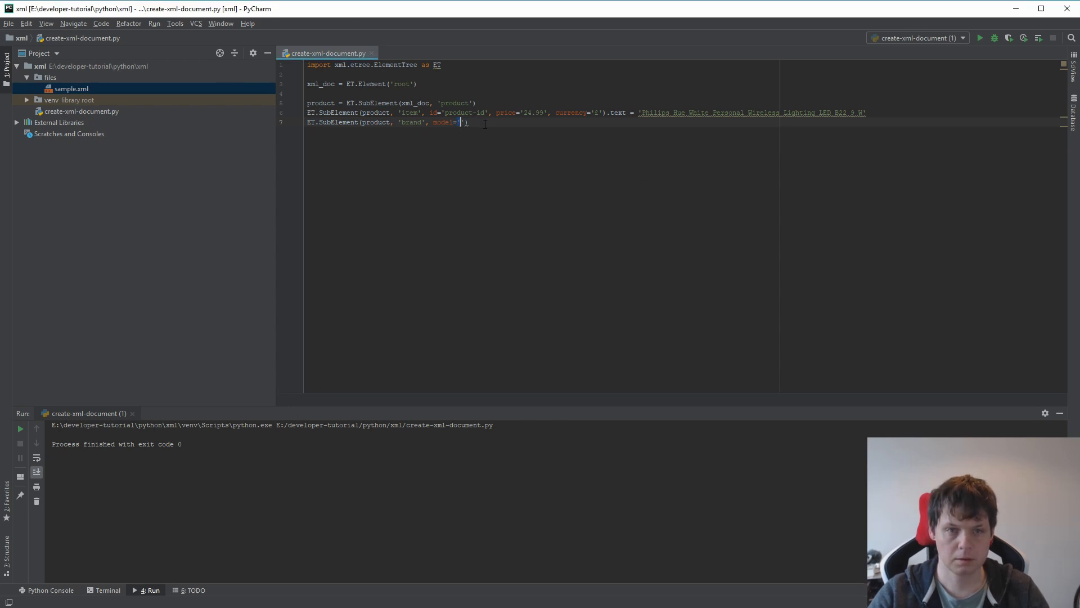
{"action": "type", "text": "929001137161"}
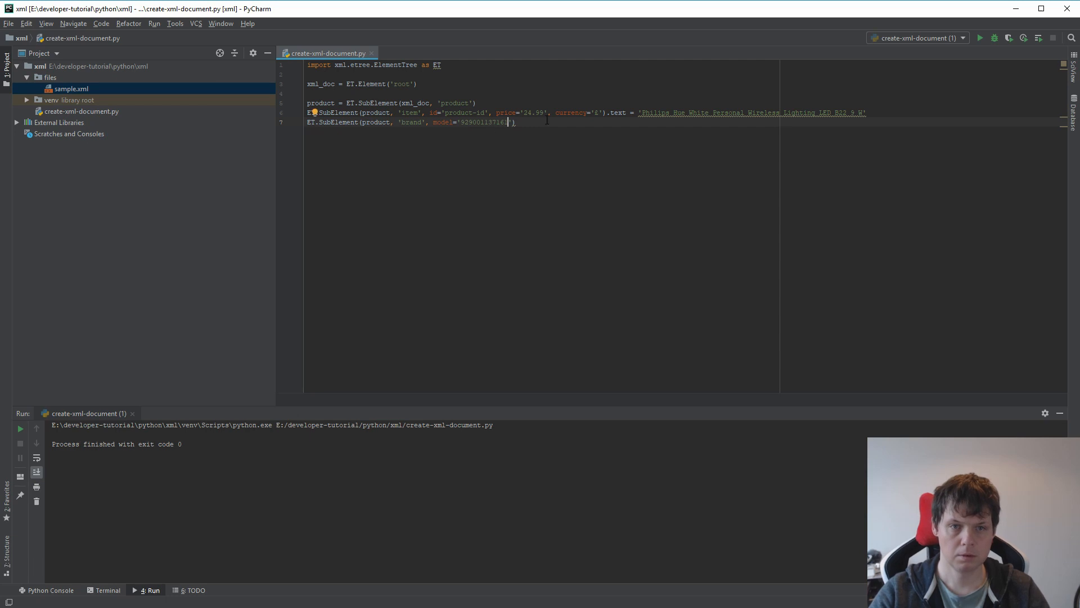
{"action": "type", "text": ".text ="}
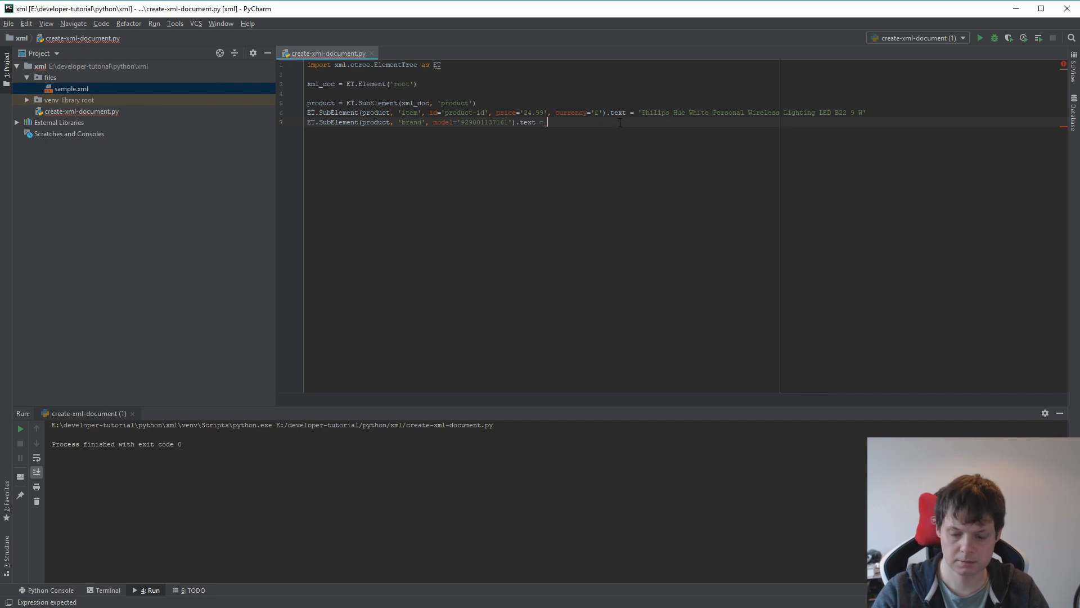
{"action": "type", "text": "'Philips'"}
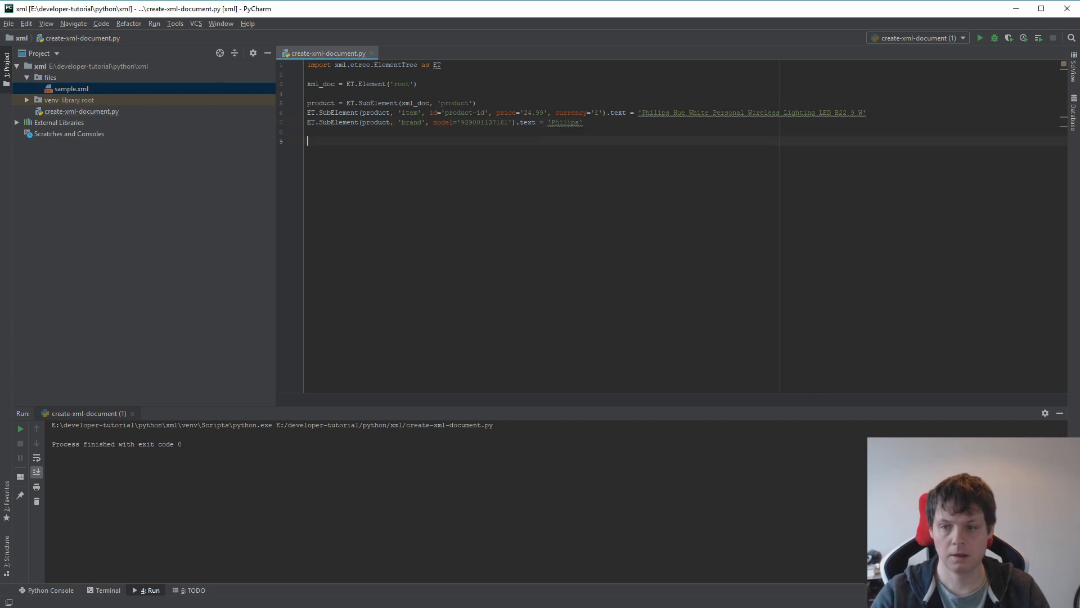
{"action": "type", "text": "tree ="}
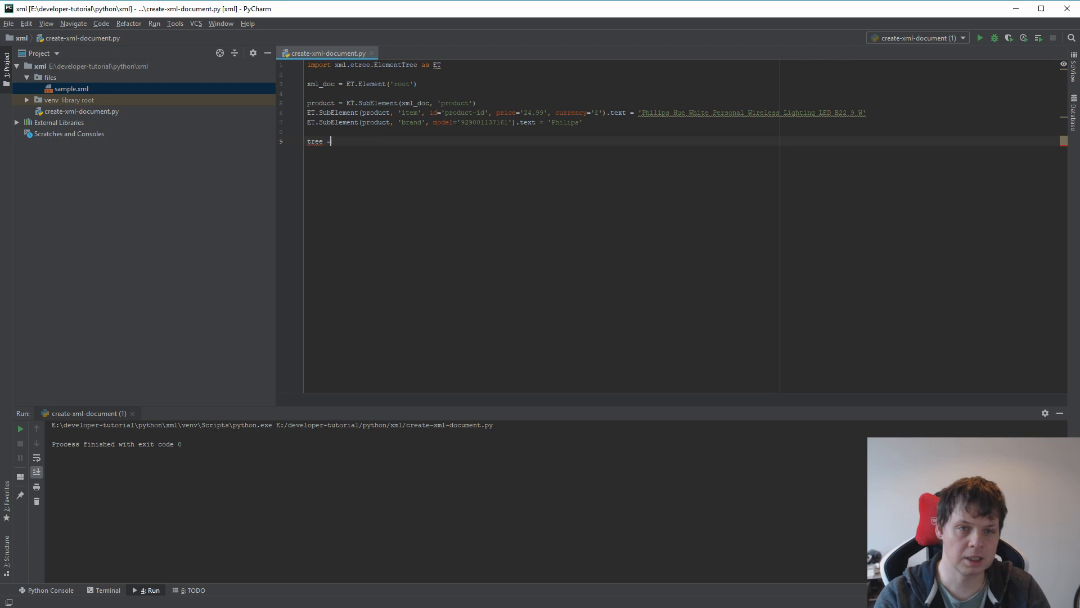
Complete the line as tree = ET.ElementTree(xml_doc) and start a new line
{"action": "type", "text": "ET."}
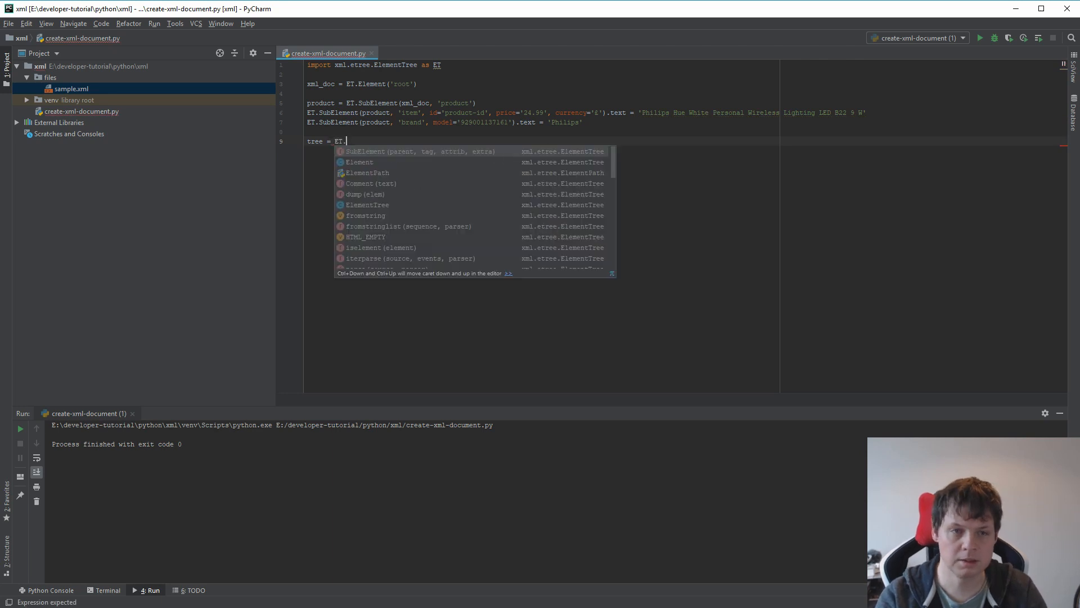
{"action": "type", "text": "E"}
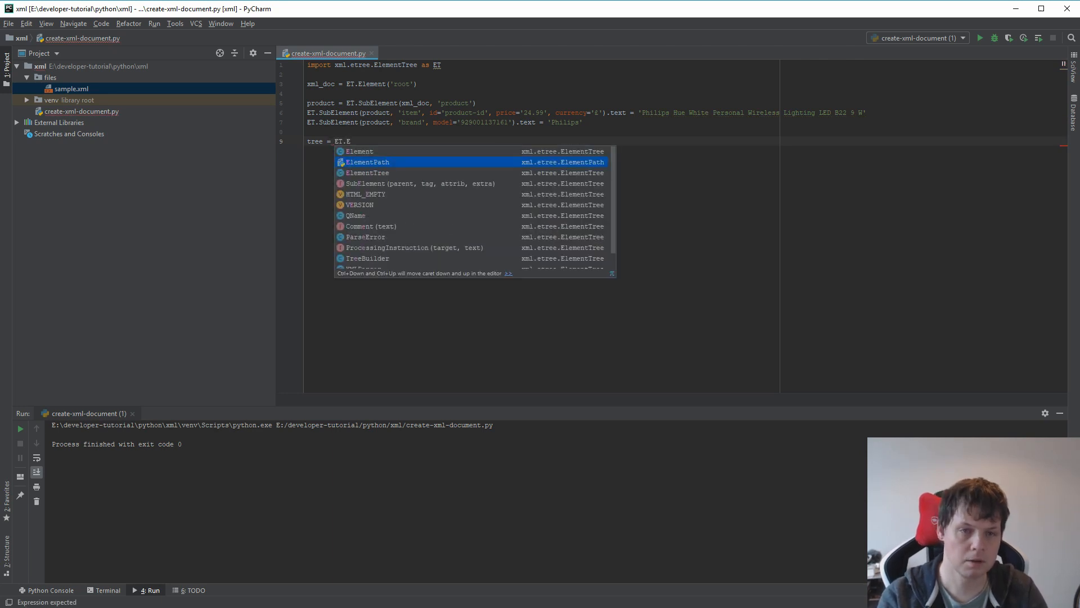
{"action": "type", "text": "lementTree"}
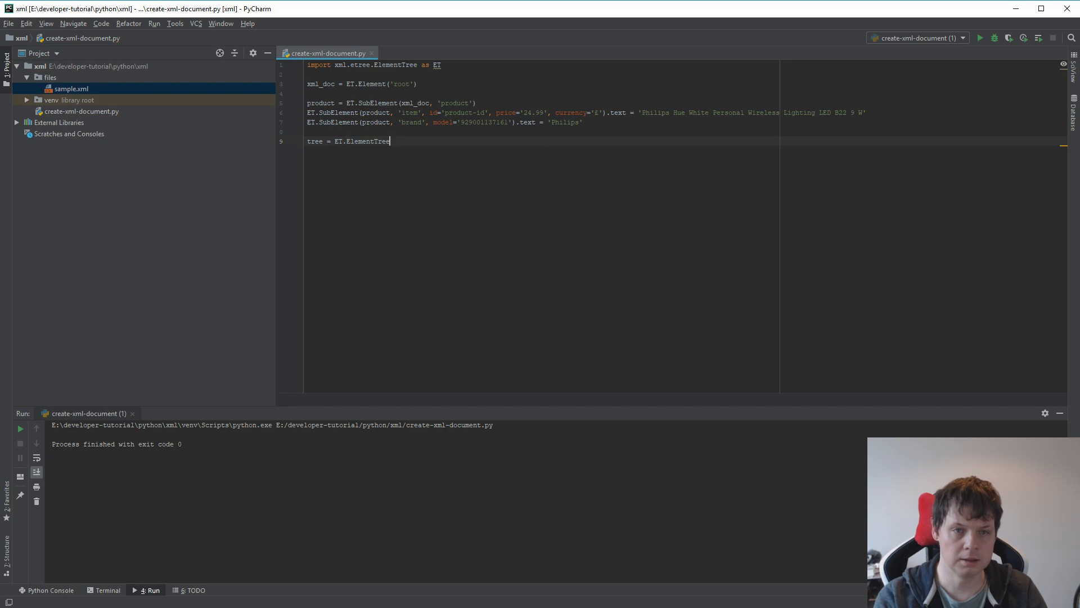
{"action": "type", "text": "(xml_doc"}
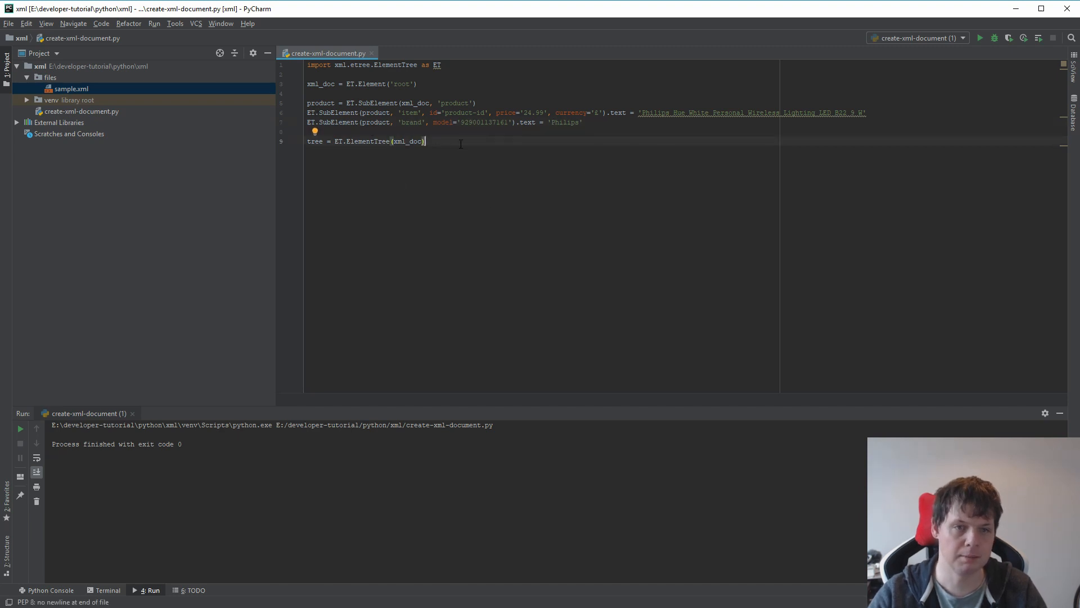
{"action": "key", "text": "enter"}
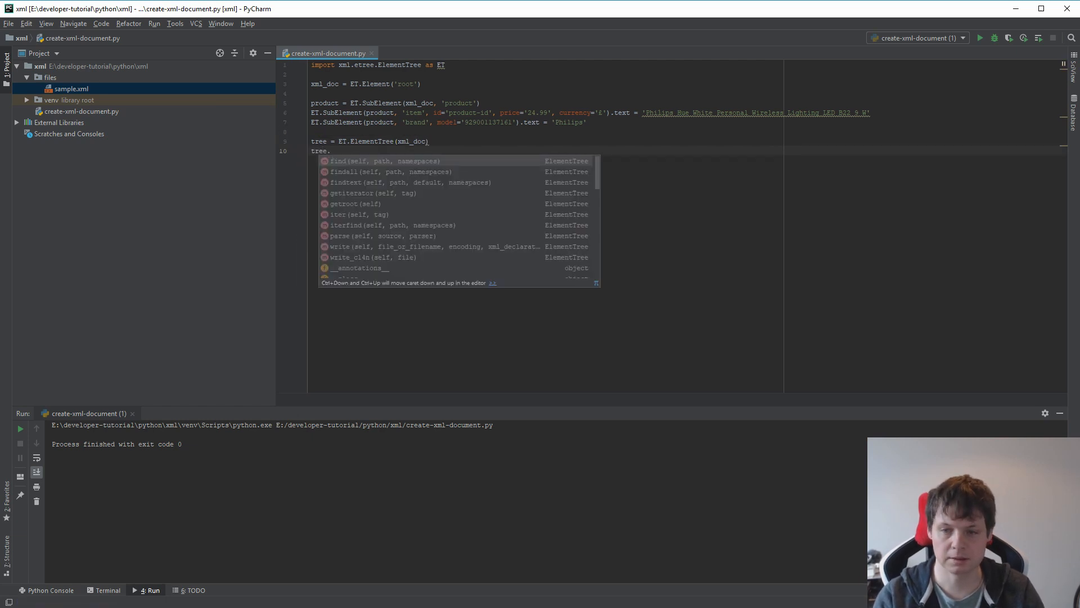
Call tree.write('files/sample.xml', encoding='UTF-8', xml_declaration=True) on line 10
{"action": "type", "text": "wrote('files"}
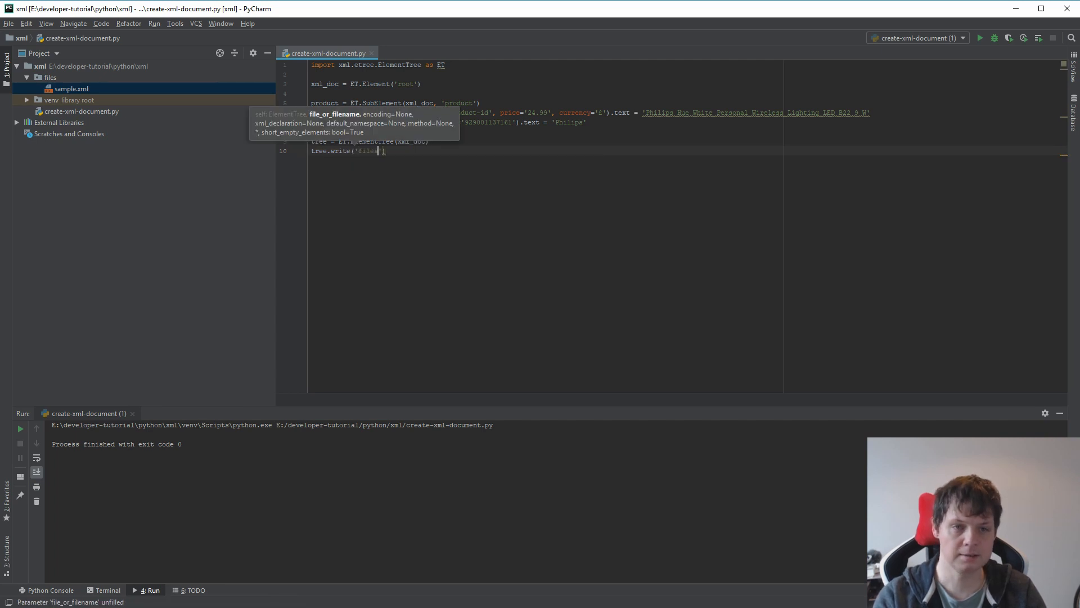
{"action": "type", "text": "/sample.xml"}
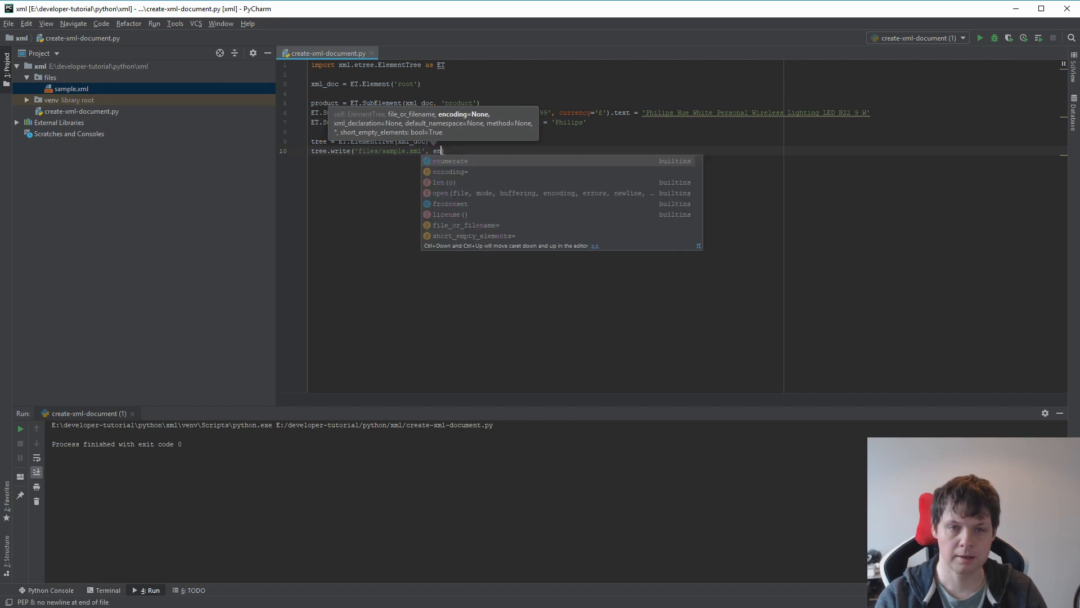
{"action": "type", "text": "encoding='"}
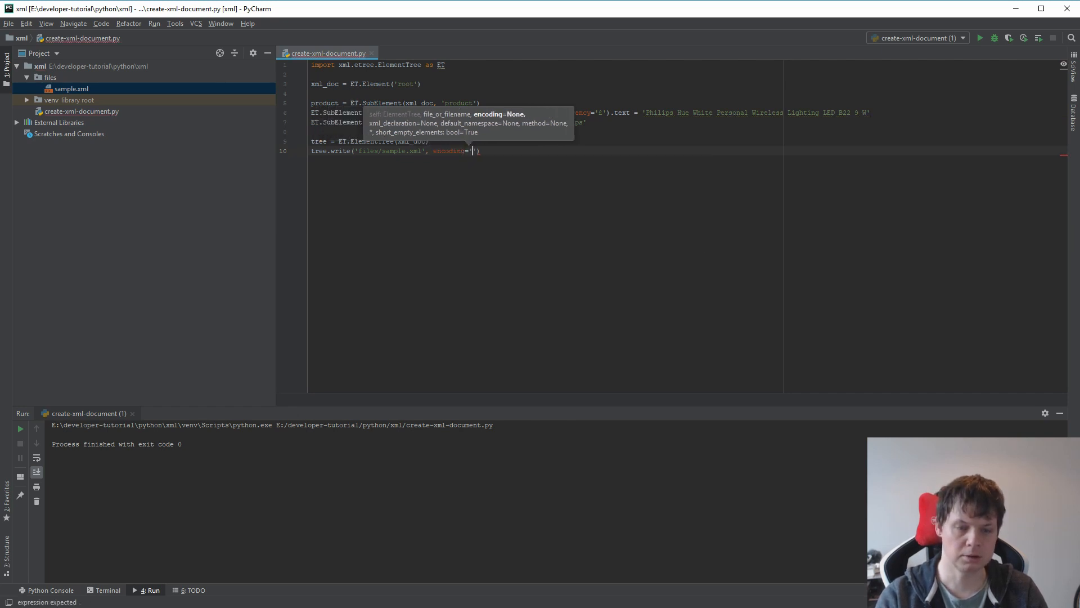
{"action": "type", "text": "utf-8"}
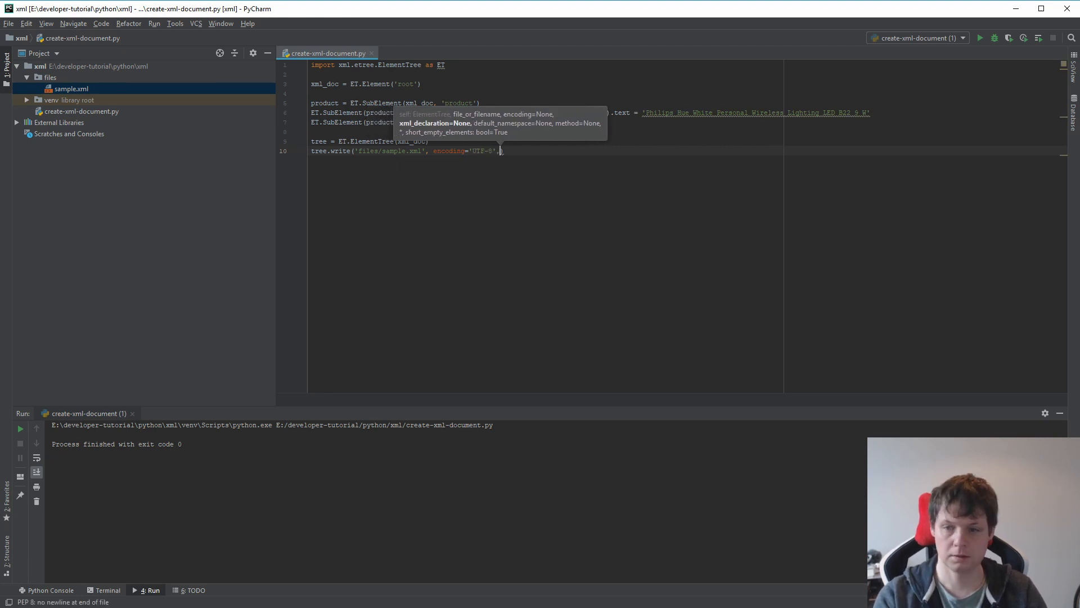
{"action": "type", "text": "xml_declaration="}
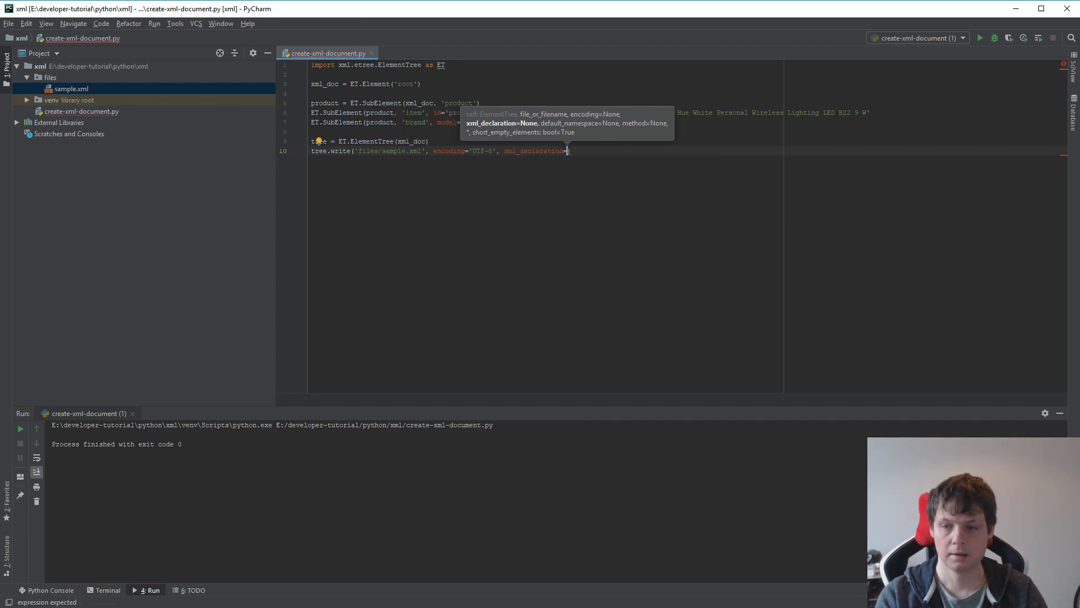
{"action": "type", "text": "True"}
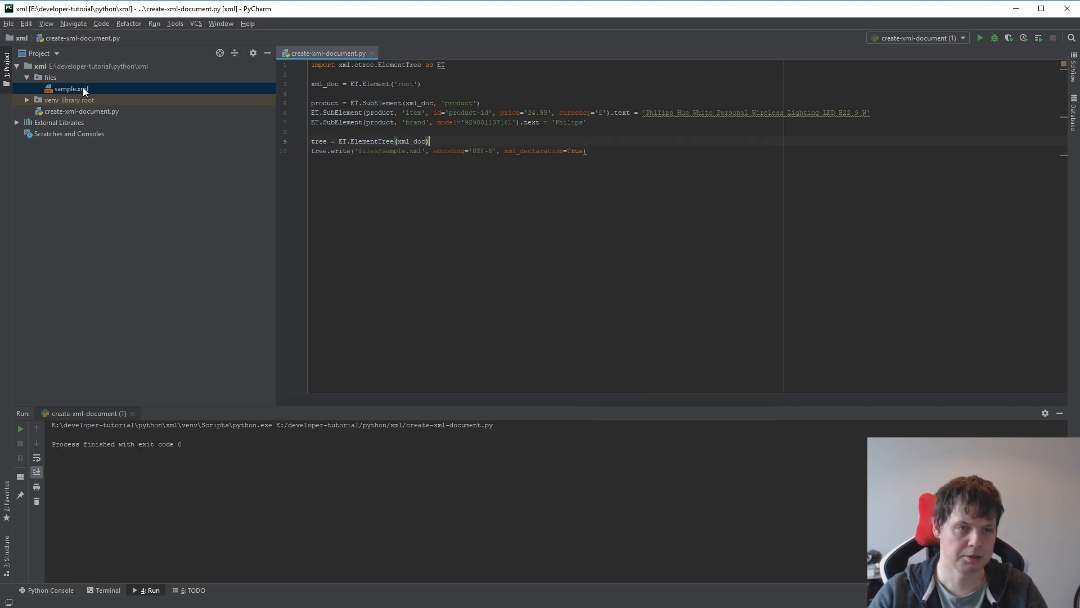
Check sample.xml, then add encoding='UTF-8', xml_declaration=True to the write call
{"action": "double_click", "coordinate": [70, 88]}
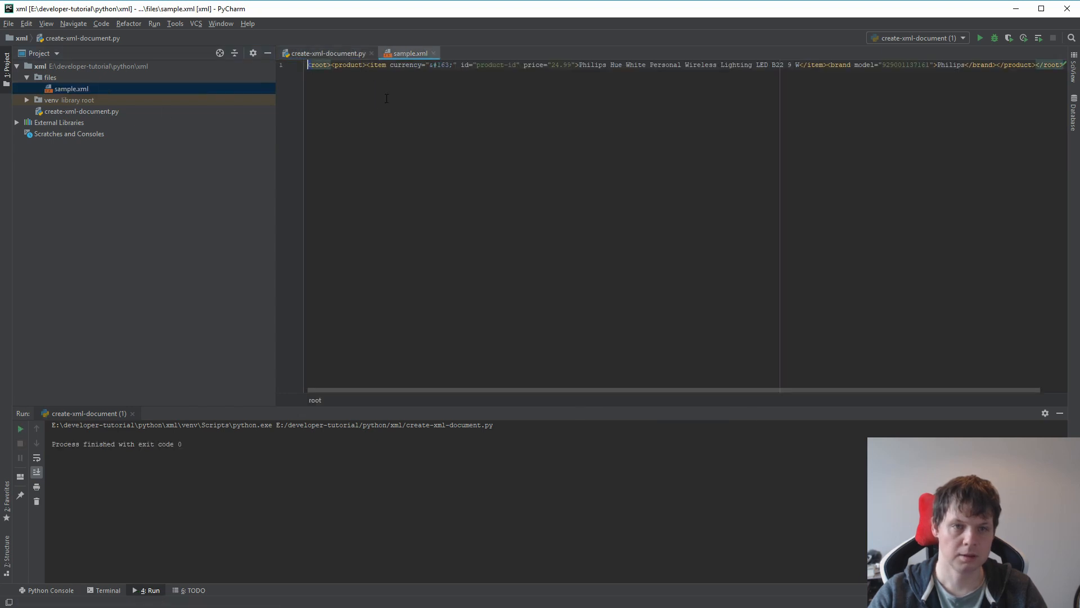
{"action": "left_click", "coordinate": [328, 53]}
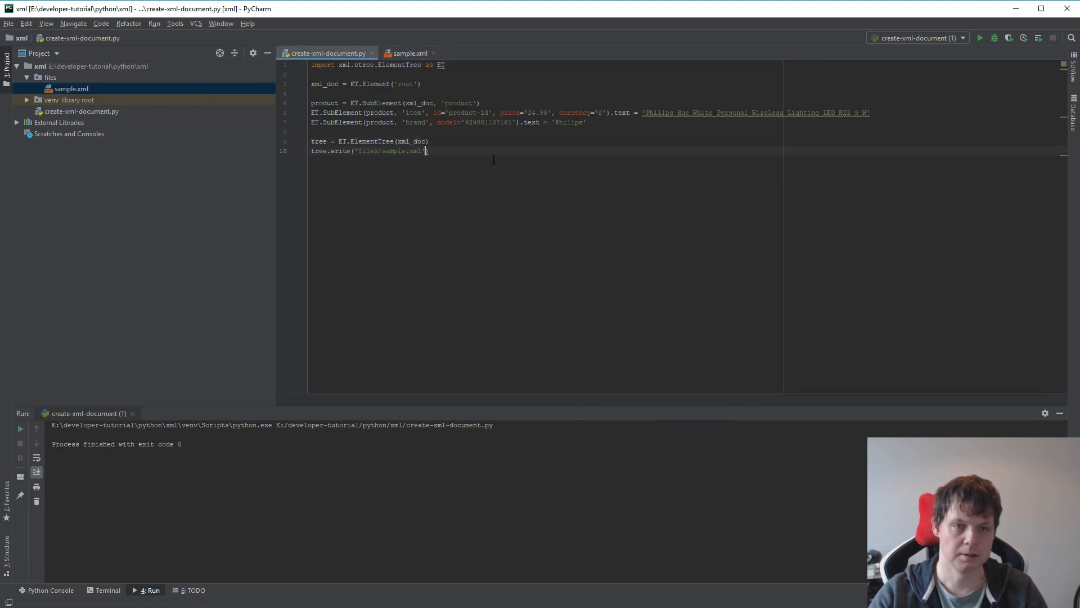
{"action": "type", "text": ", encoding='UTF-8', xml_declaration=True"}
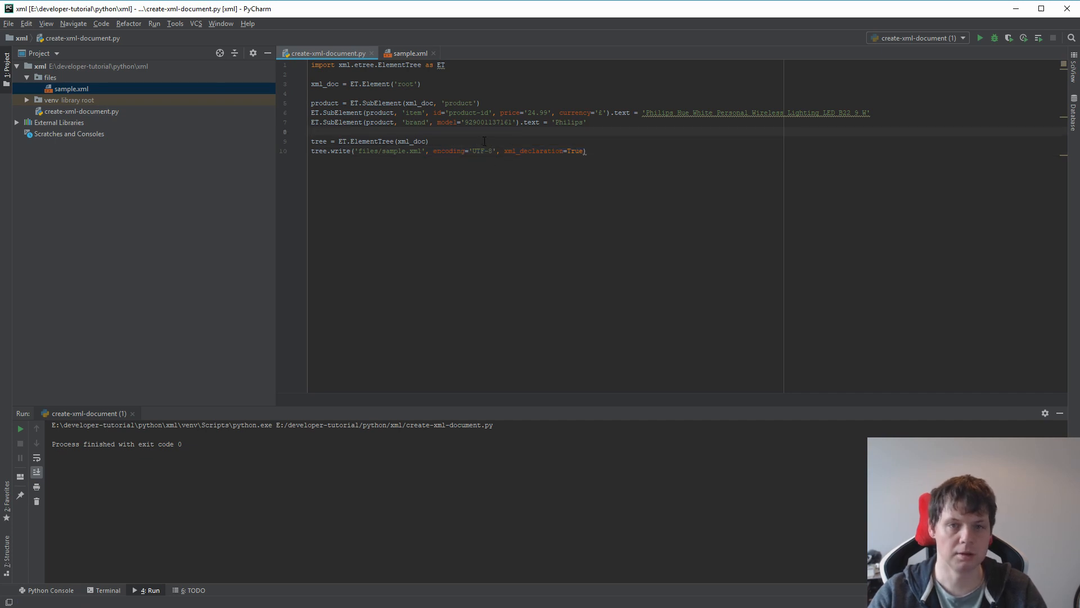
Run create-xml-document and compare the regenerated sample.xml with the script
{"action": "right_click", "coordinate": [484, 141]}
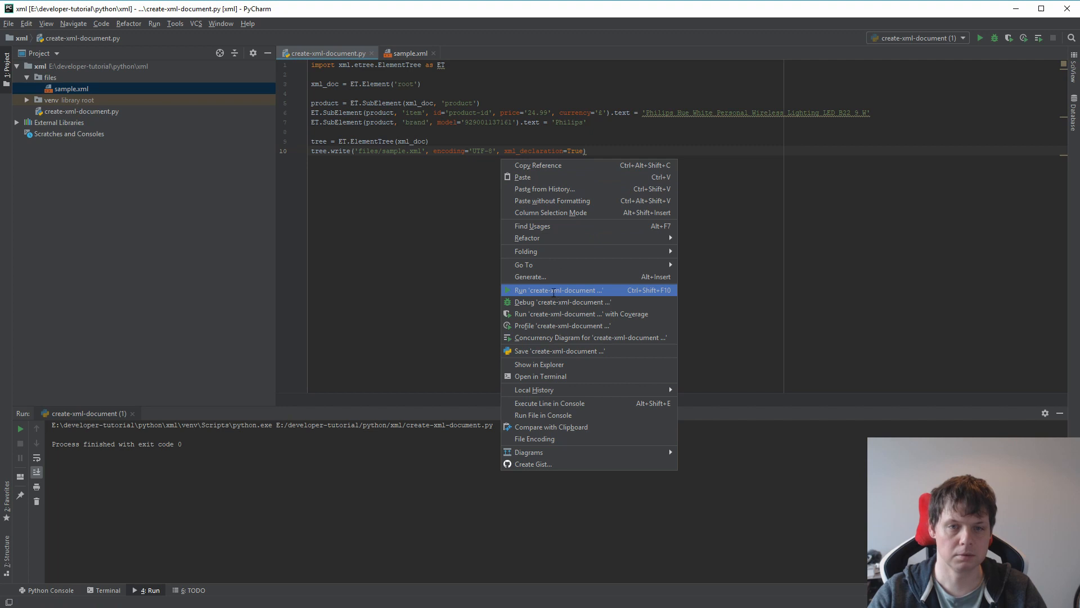
{"action": "left_click", "coordinate": [405, 53]}
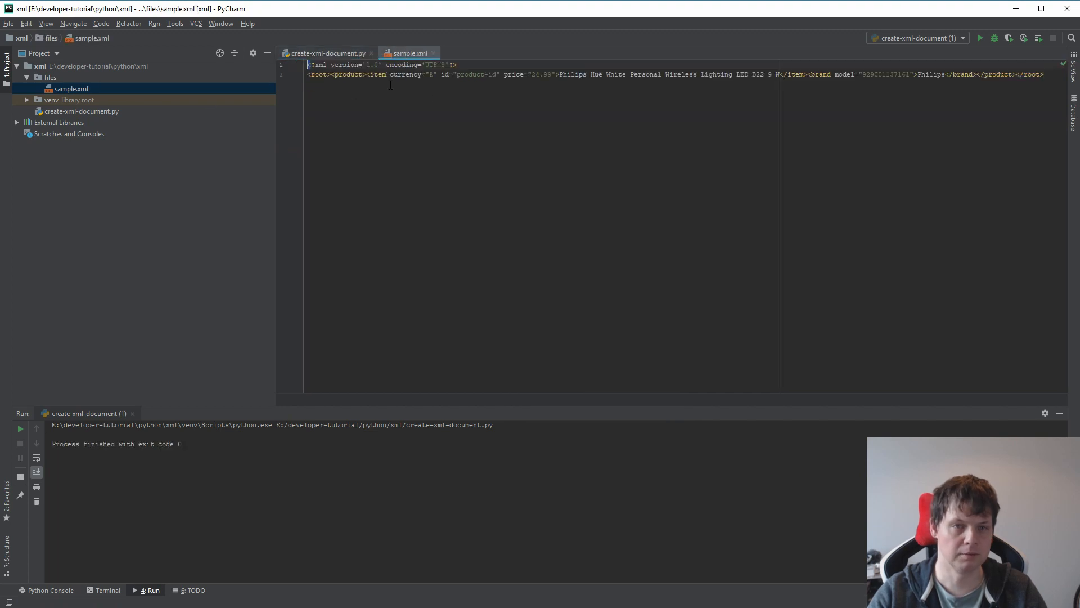
{"action": "left_click", "coordinate": [328, 53]}
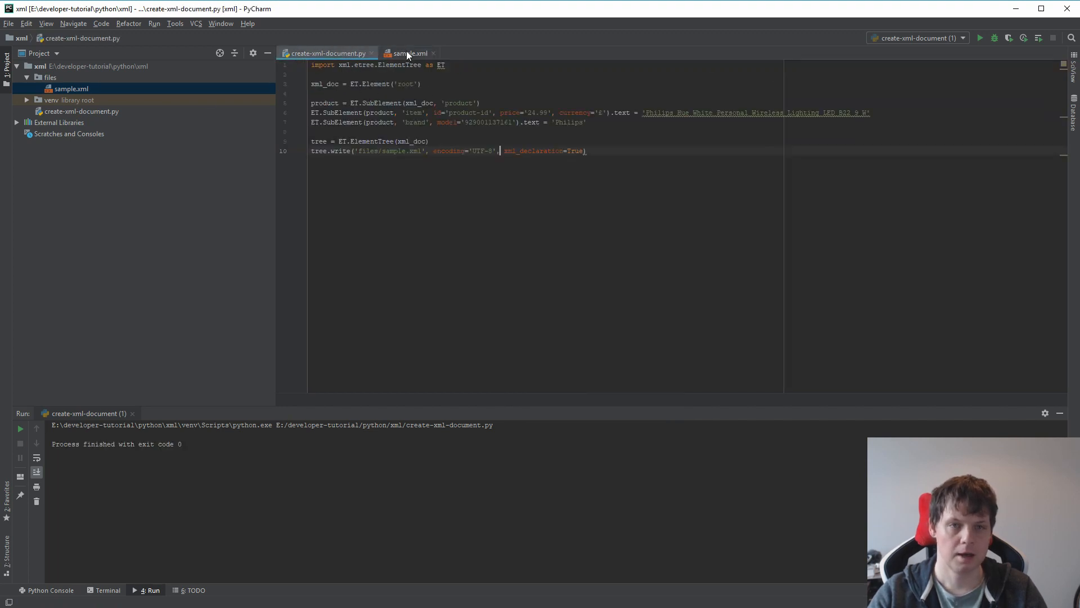
{"action": "left_click", "coordinate": [407, 53]}
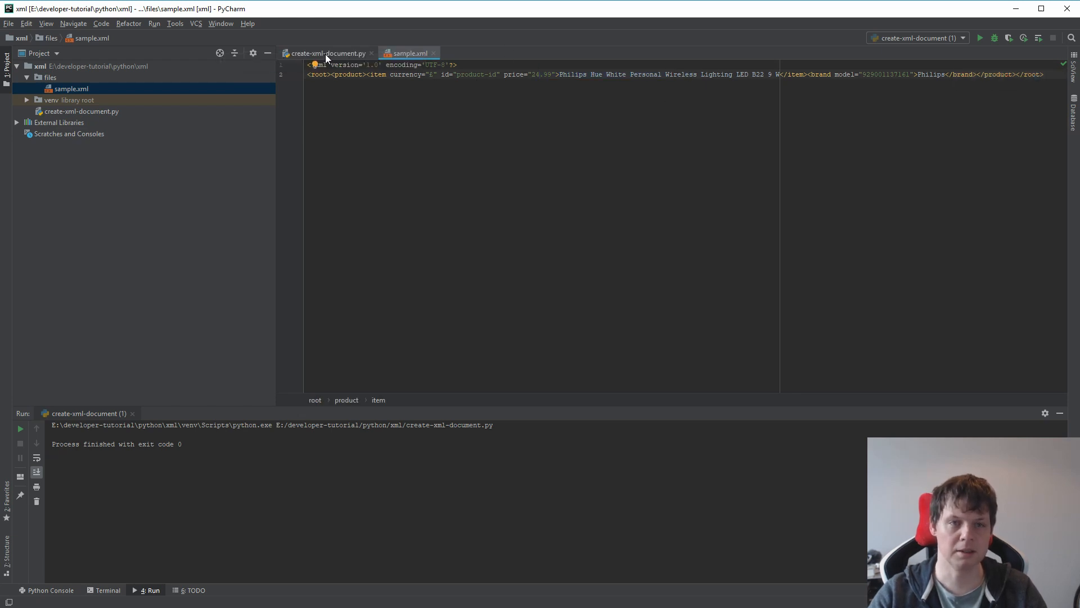
{"action": "left_click", "coordinate": [327, 53]}
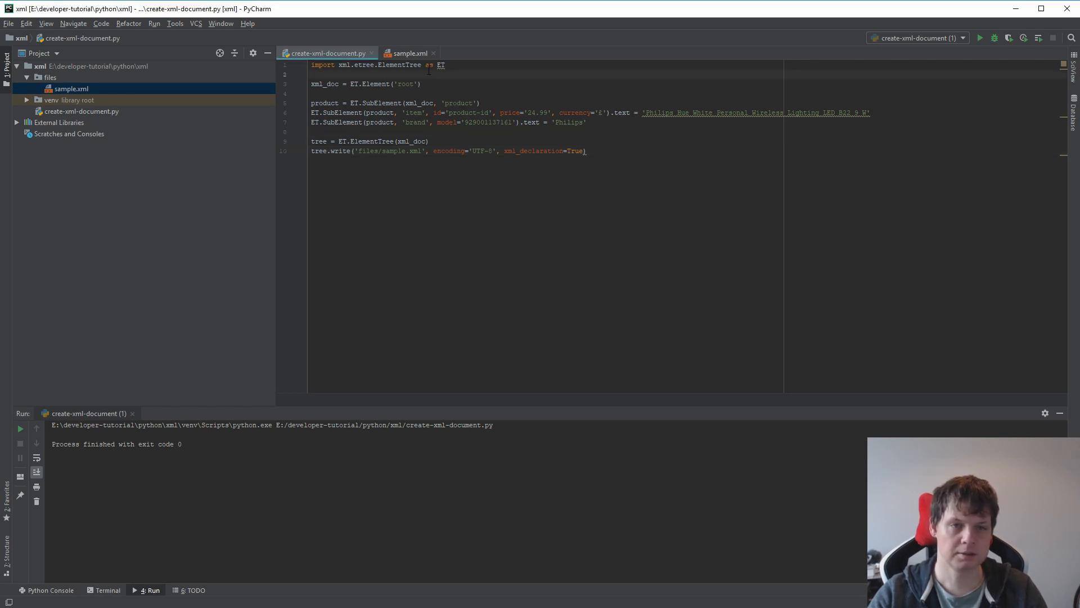
Paste the prettify helper, apply it to xml_doc, and run the script
{"action": "key", "text": "enter"}
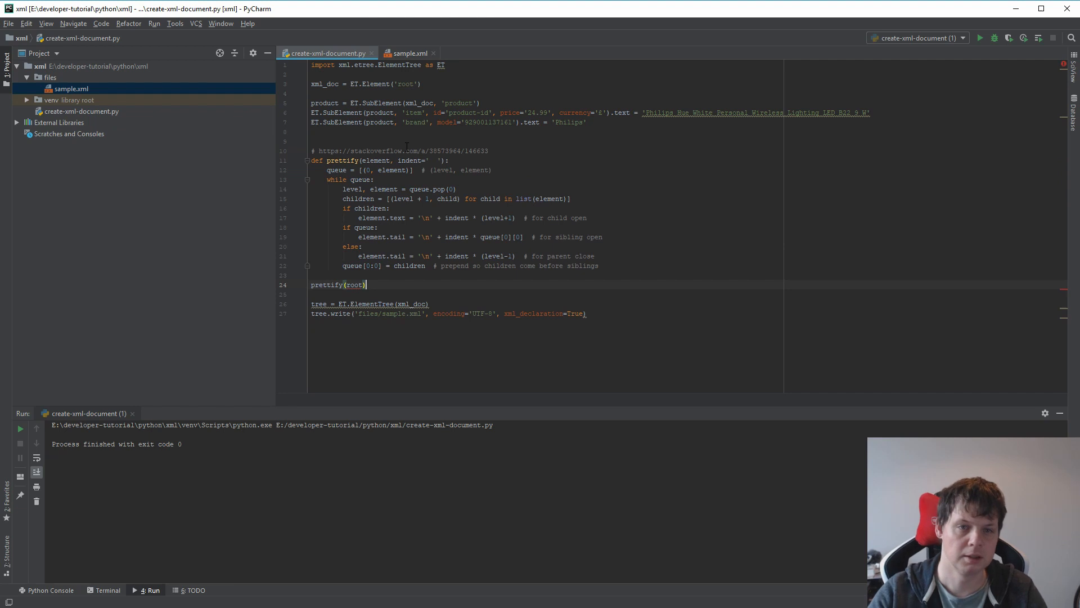
{"action": "double_click", "coordinate": [375, 150]}
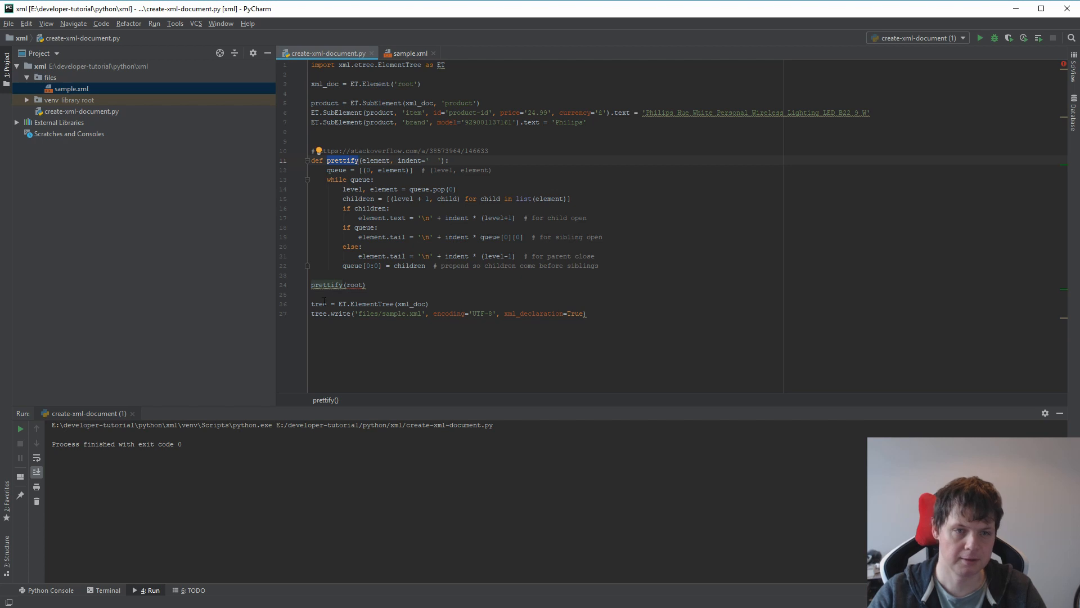
{"action": "left_click", "coordinate": [412, 304]}
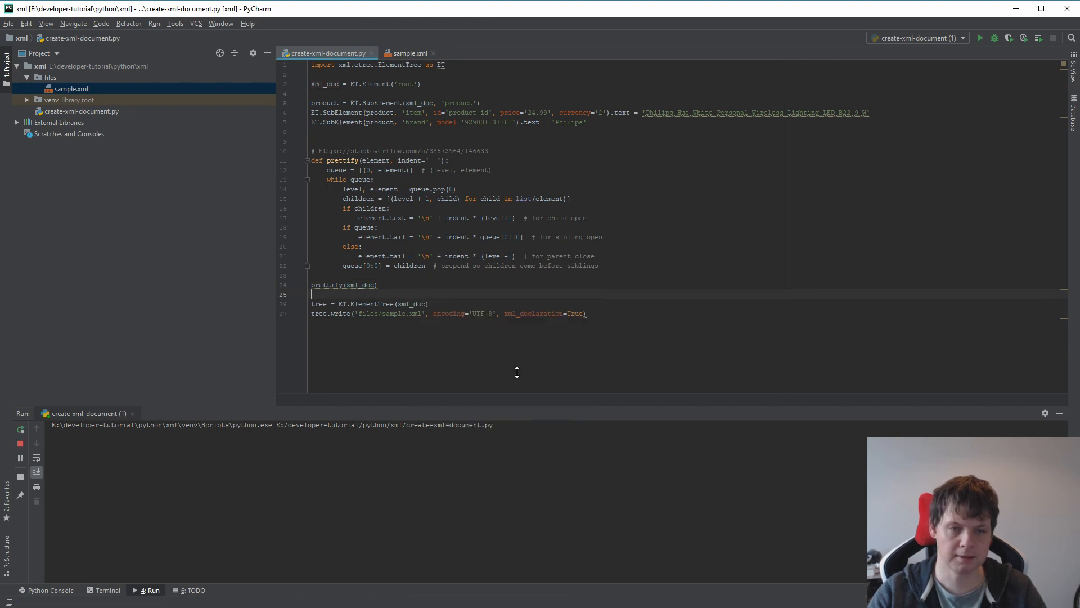
{"action": "left_click", "coordinate": [406, 53]}
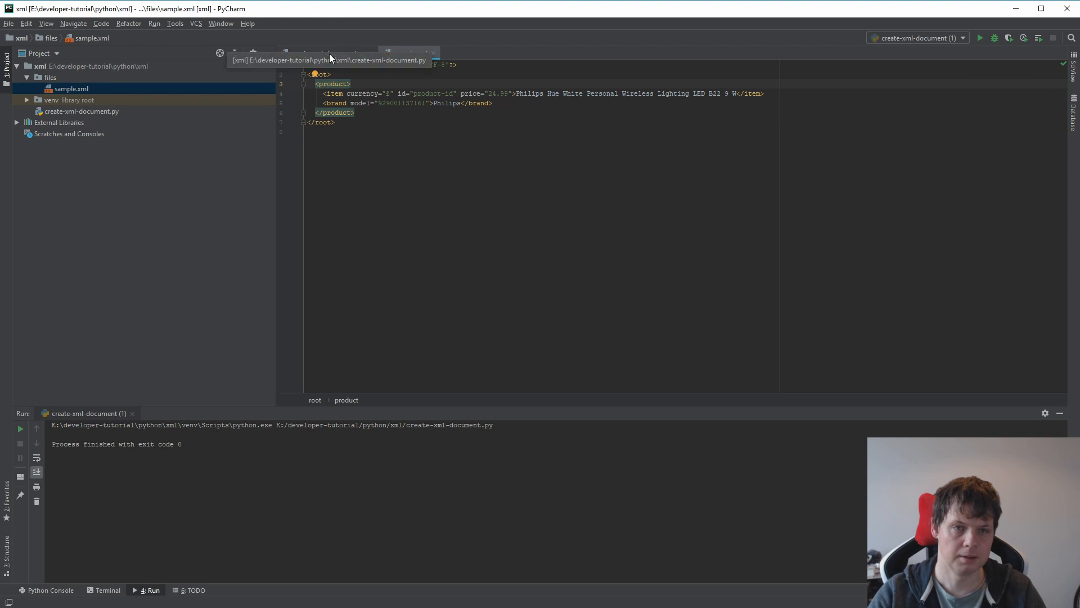
{"action": "left_click", "coordinate": [328, 53]}
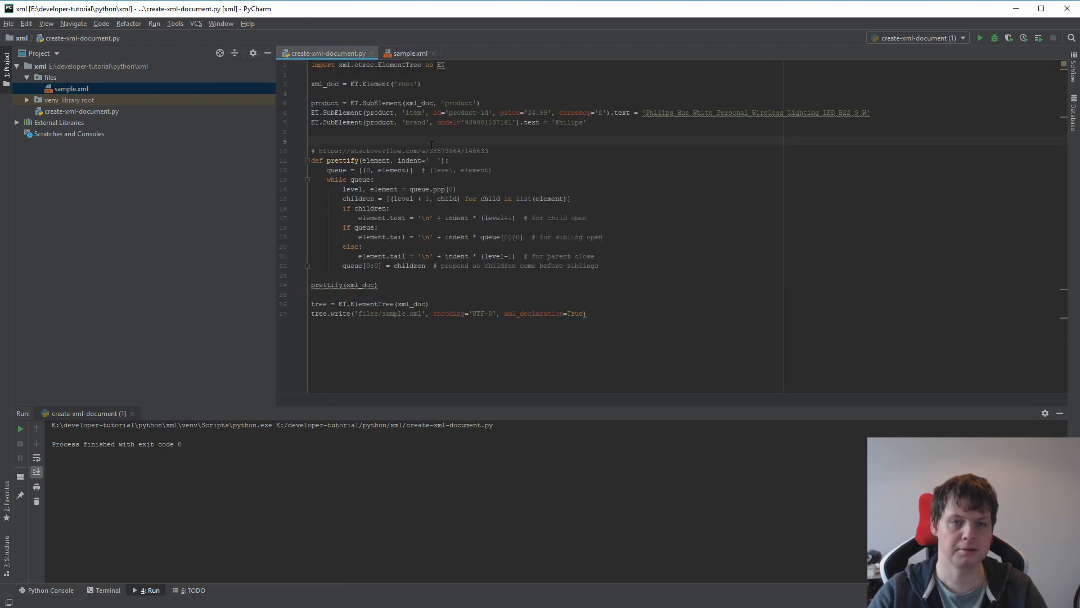